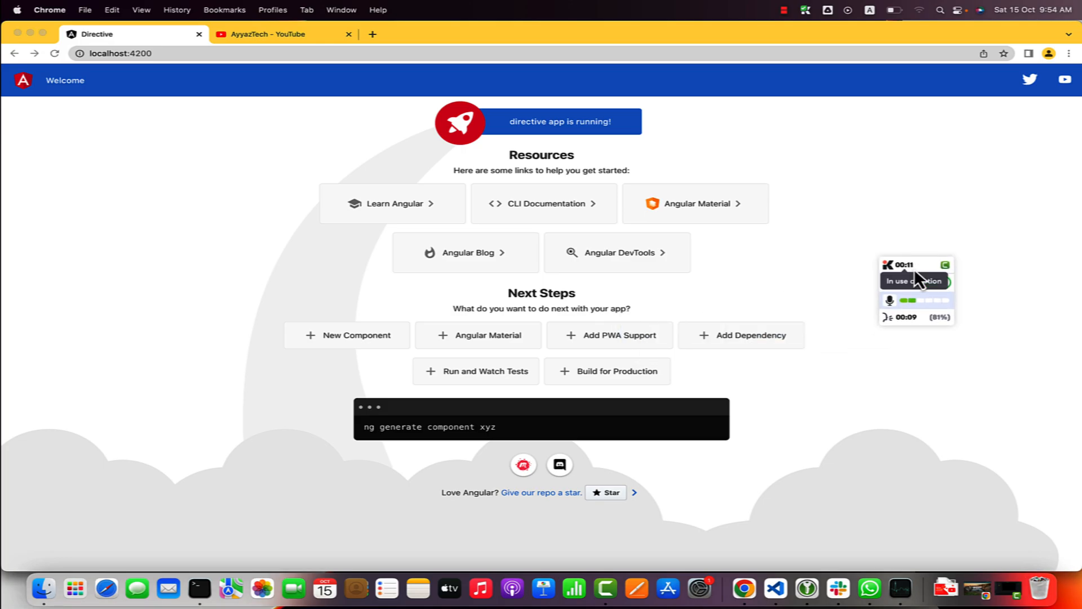
# Step: Switch from the Chrome localhost:4200 tab to VS Code showing app.component.ts
pyautogui.click(938, 282)
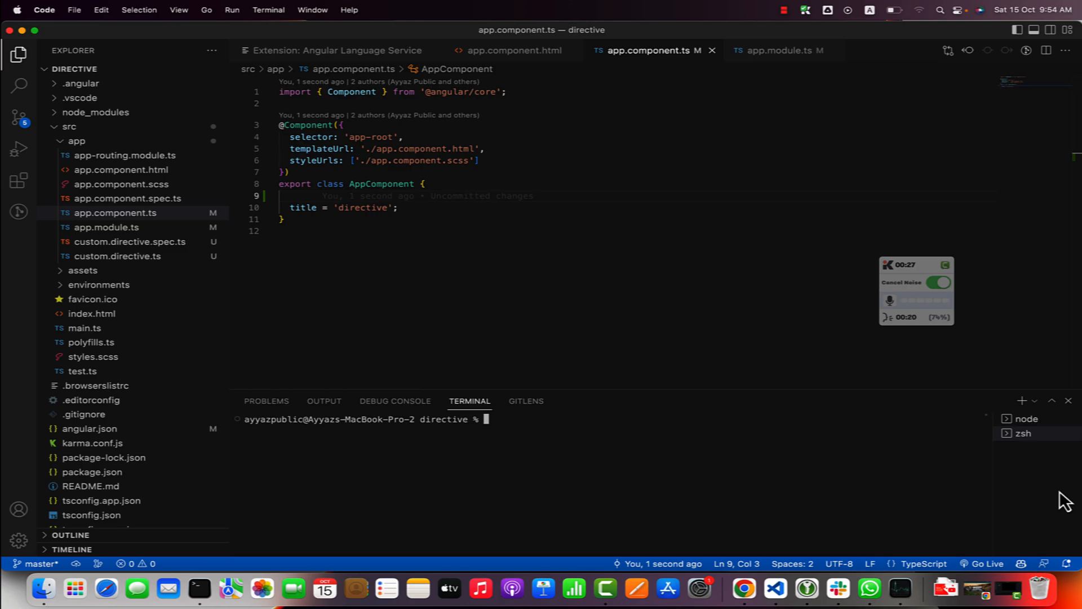
# Step: Open app.component.html and write a div reading 'Hello World'
pyautogui.click(741, 588)
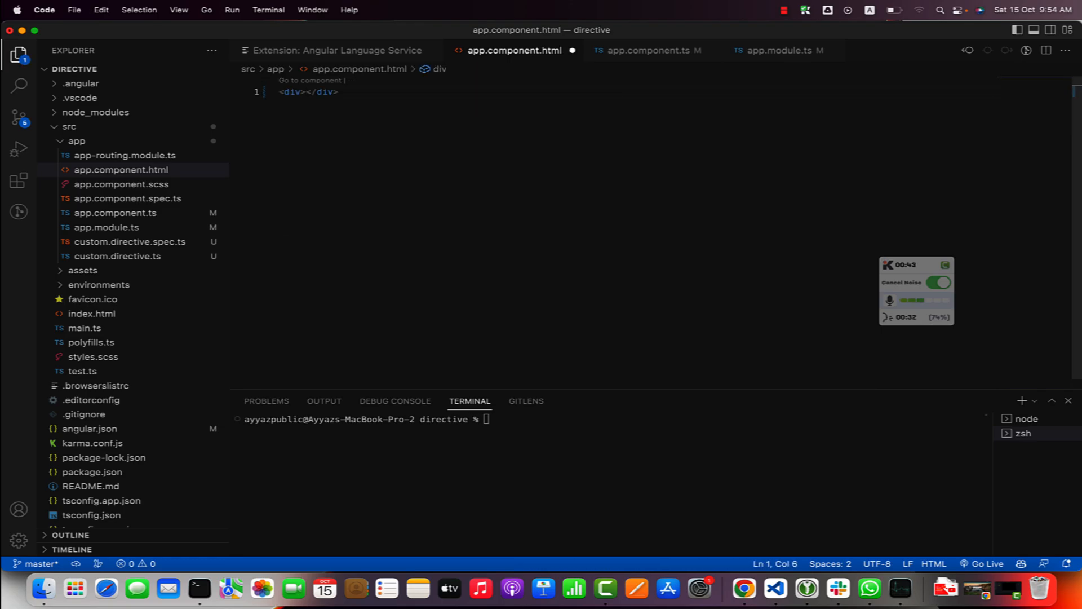
pyautogui.write('Hello W')
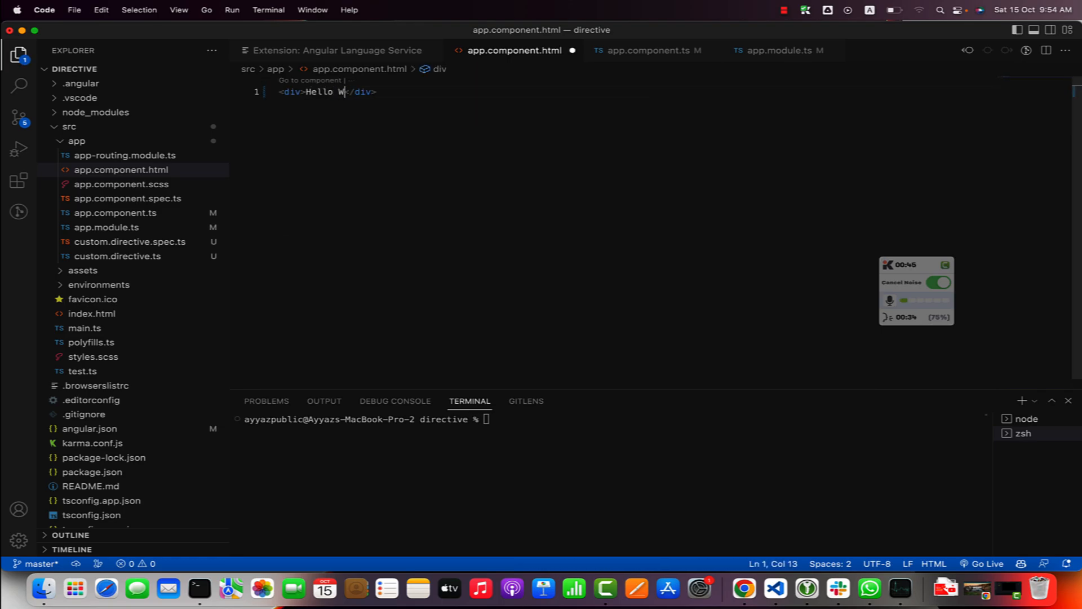
pyautogui.write('orld')
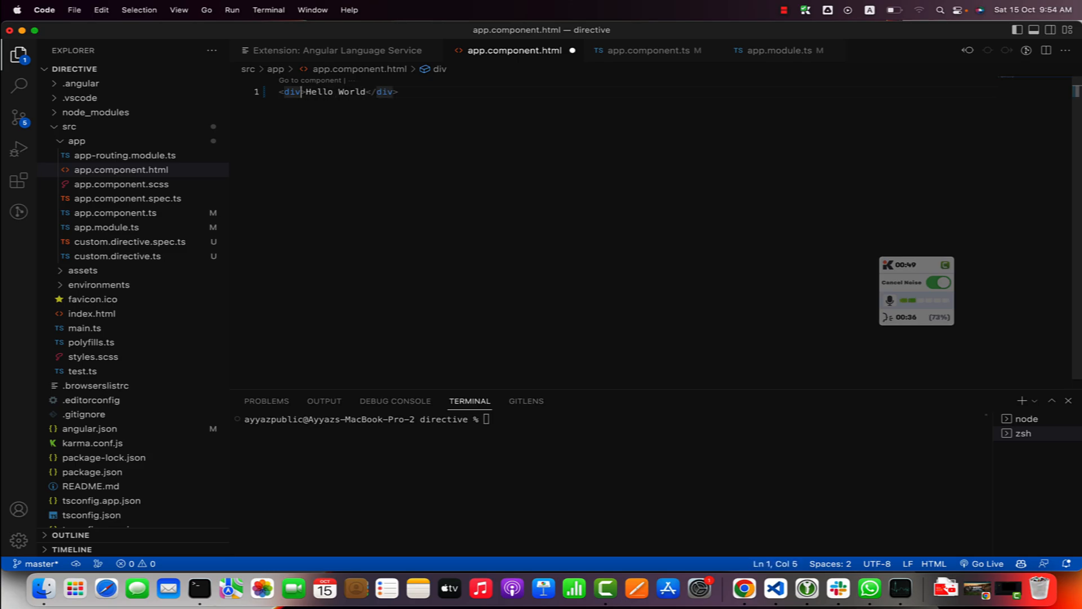
# Step: Try *ngIf and [ngClass] attributes on the div, then remove them
pyautogui.write('*n')
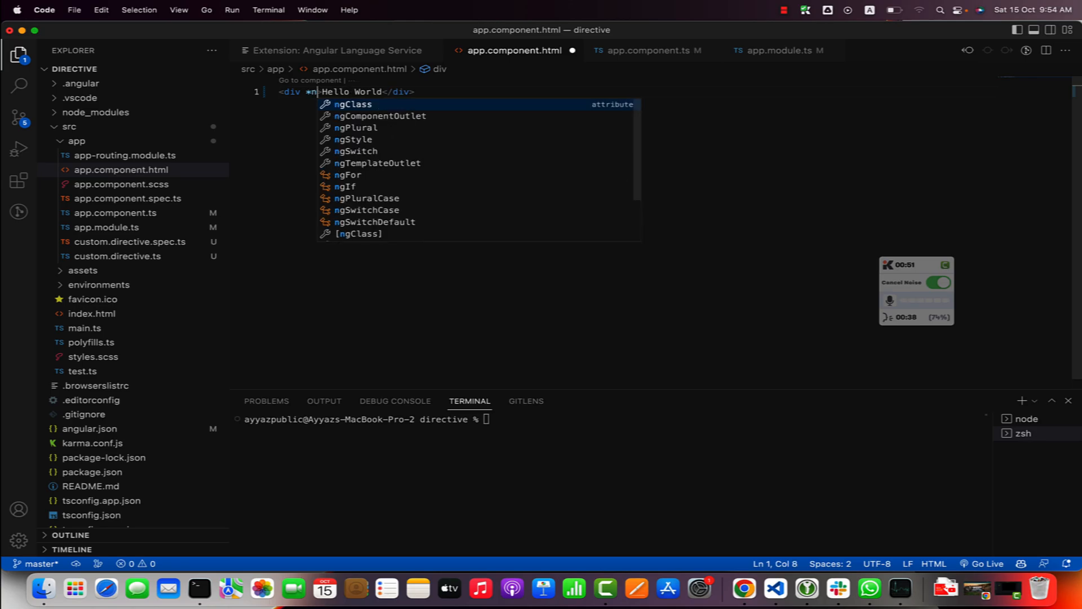
pyautogui.write('g')
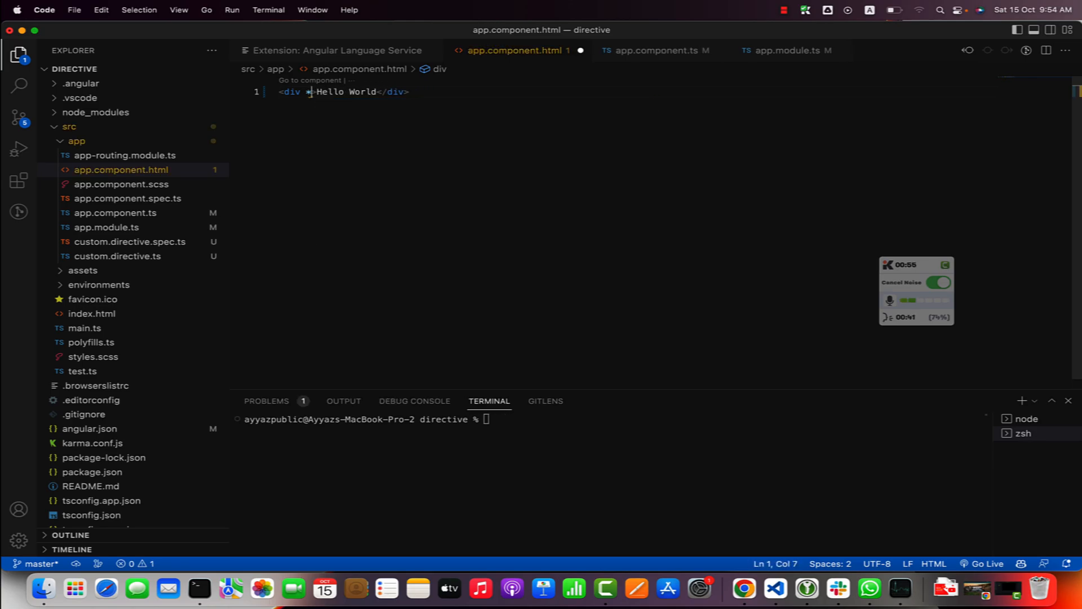
pyautogui.write('ngIf')
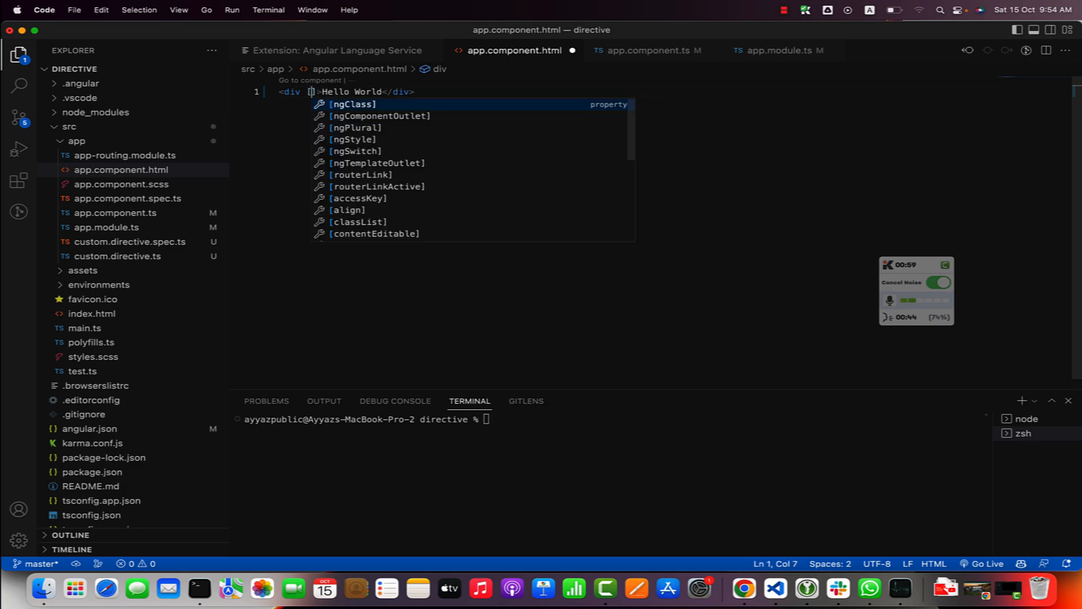
pyautogui.click(354, 104)
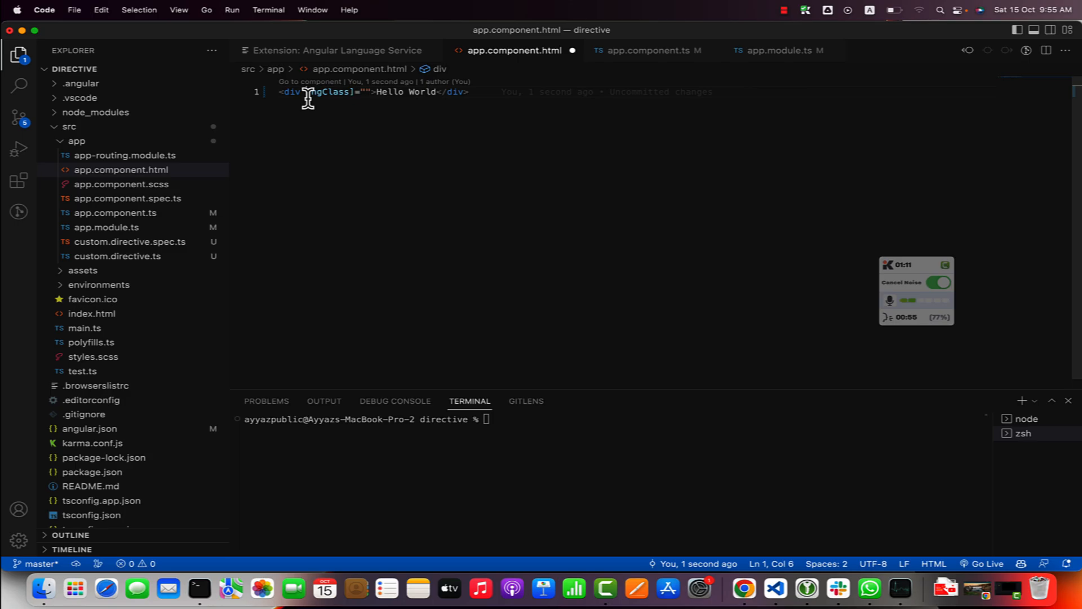
pyautogui.moveTo(305, 91); pyautogui.dragTo(370, 91)
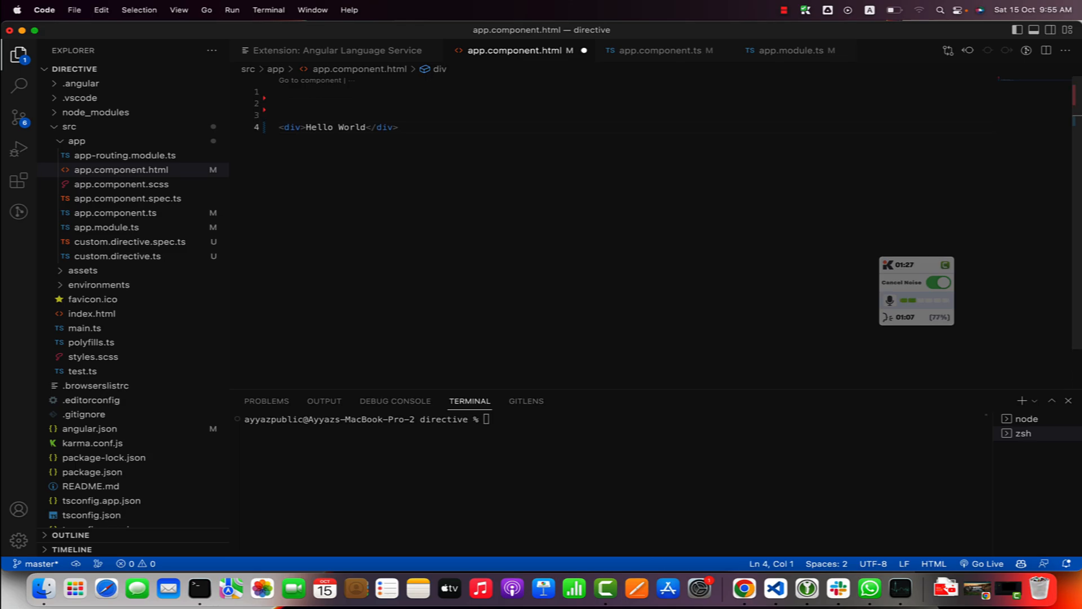
# Step: Run 'ng generate directive shared/directives/ChangeMe' in the integrated terminal
pyautogui.click(296, 127)
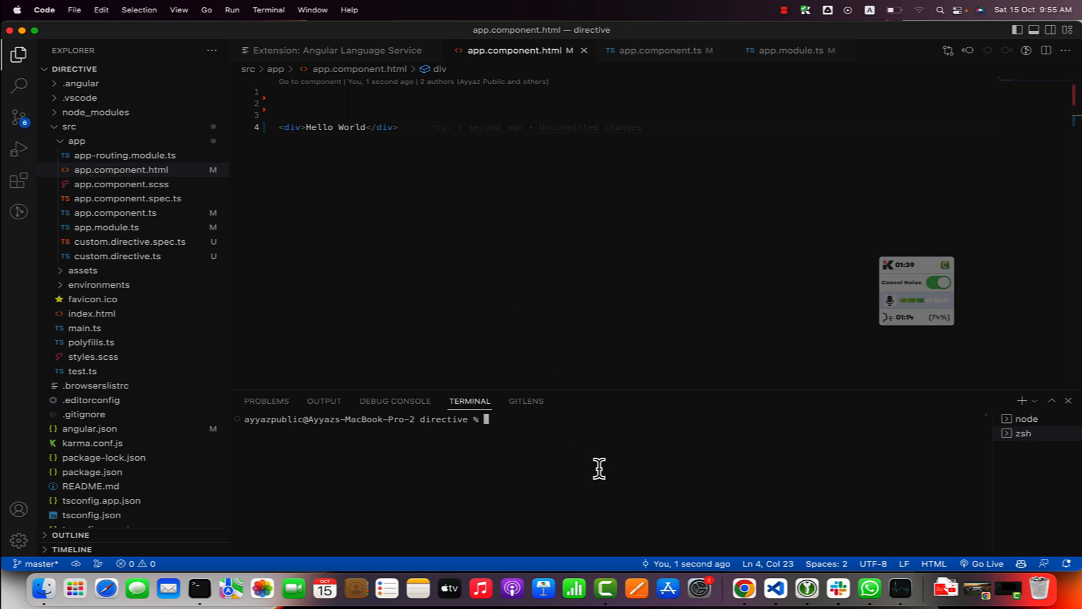
pyautogui.write('ng')
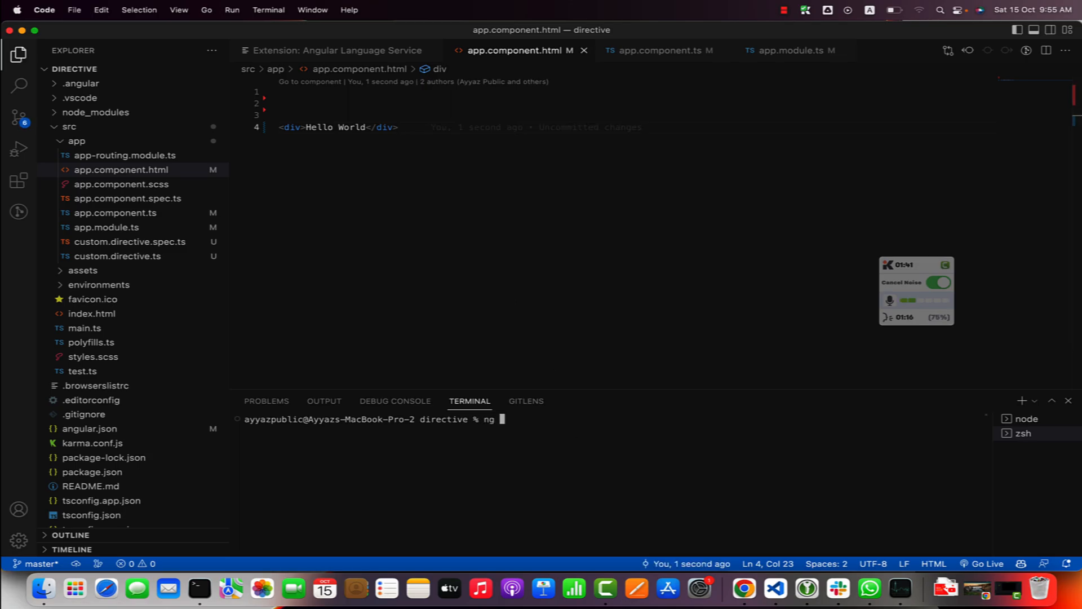
pyautogui.write('gene')
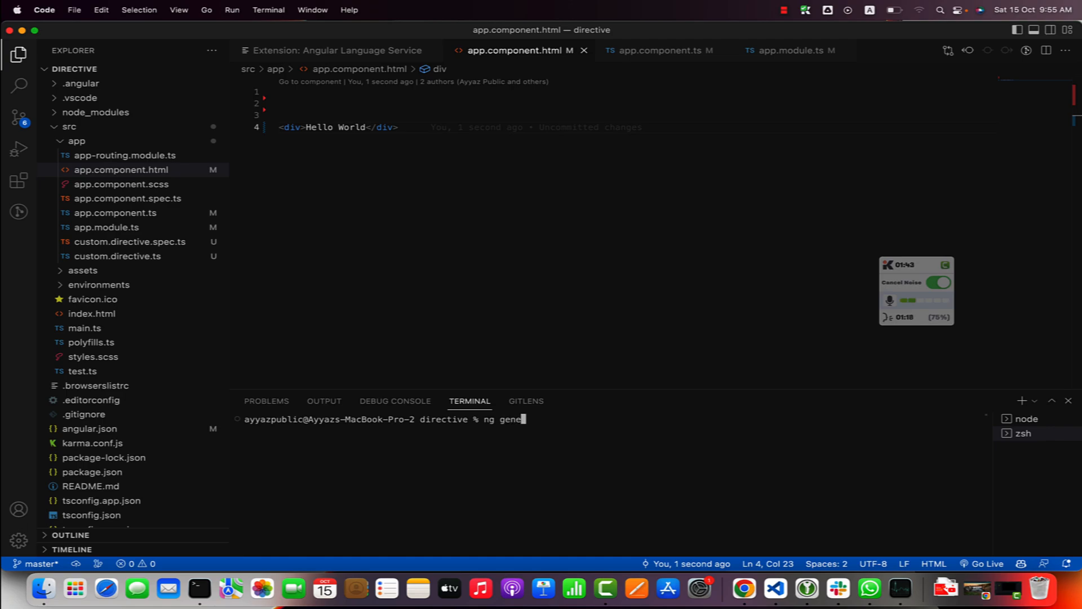
pyautogui.write('rate direc')
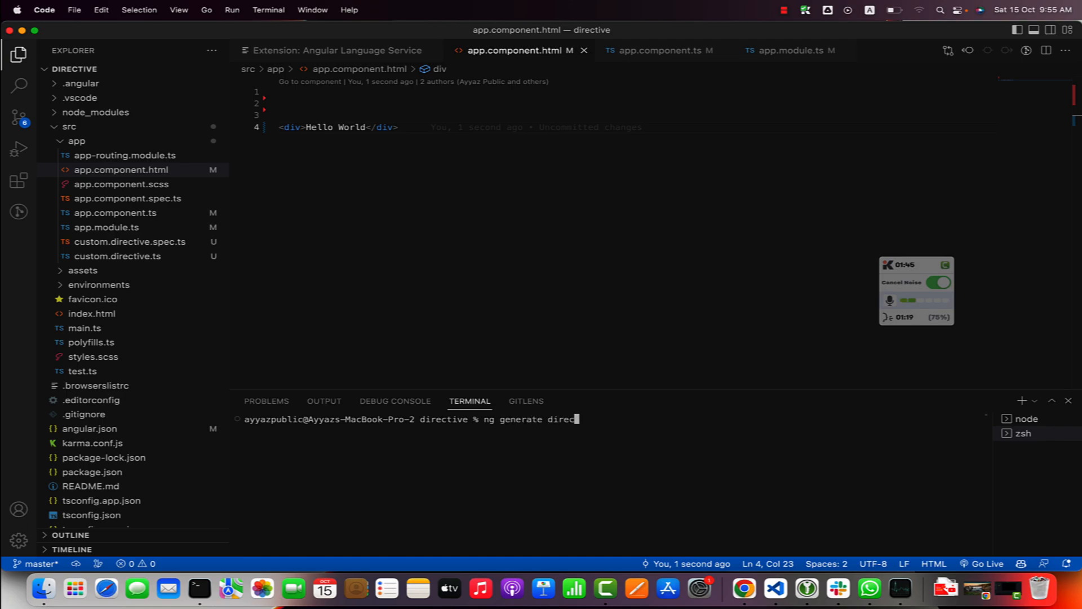
pyautogui.write('tive')
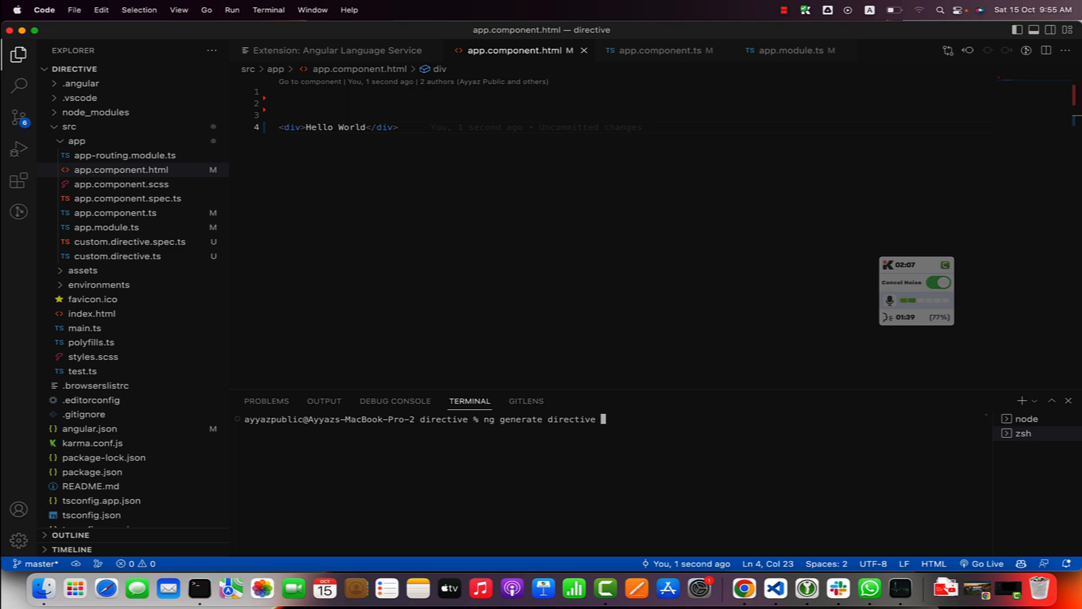
pyautogui.write('ChangeMe')
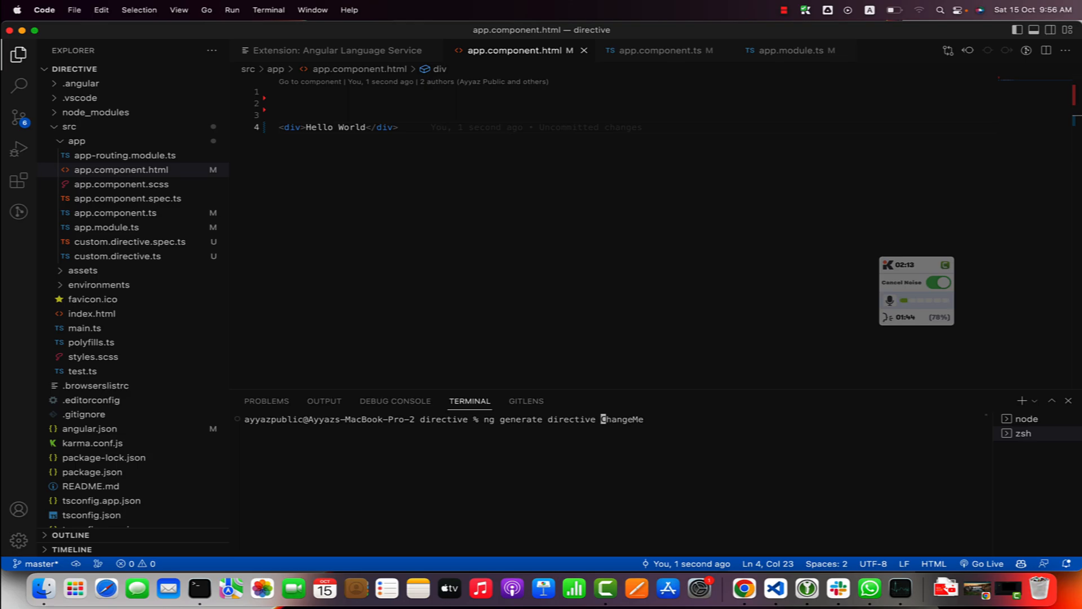
pyautogui.write('shared/directives/')
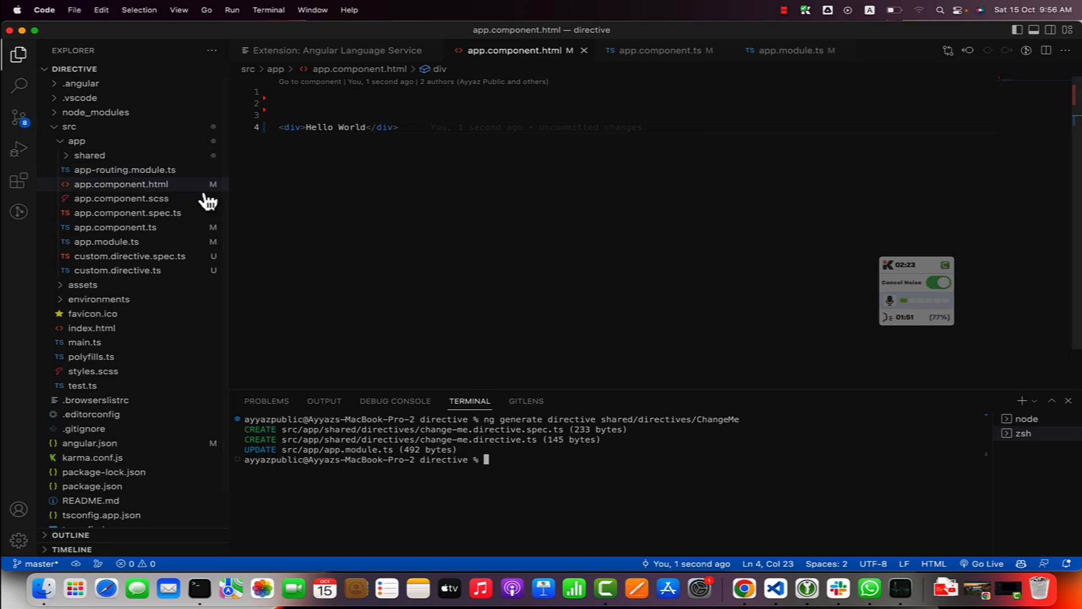
# Step: Expand shared/directives, check ChangeMeDirective in app.module.ts declarations, and open change-me.directive.ts
pyautogui.click(89, 154)
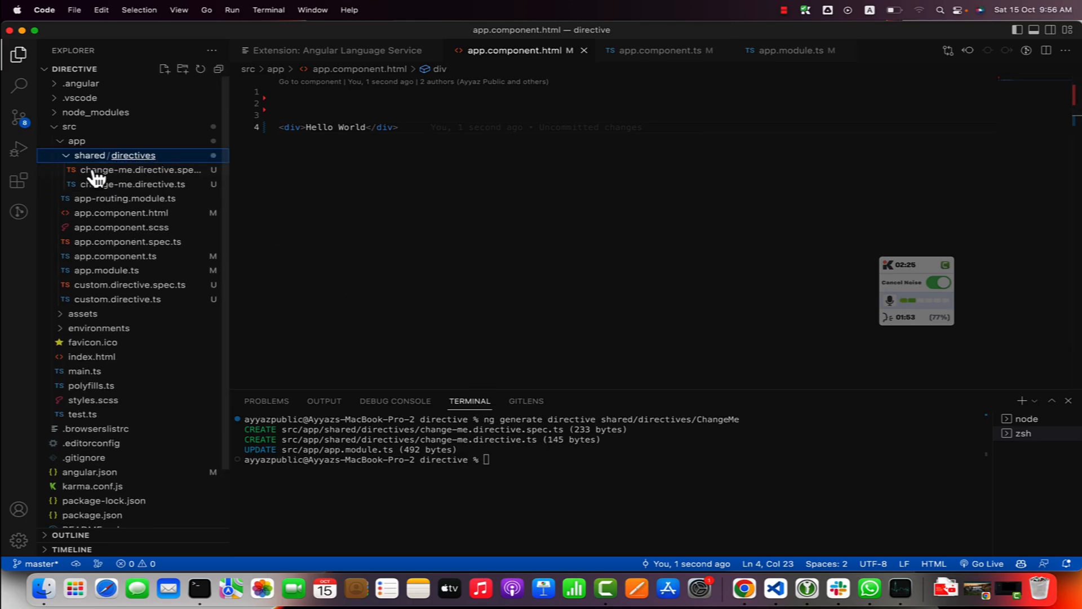
pyautogui.moveTo(138, 170)
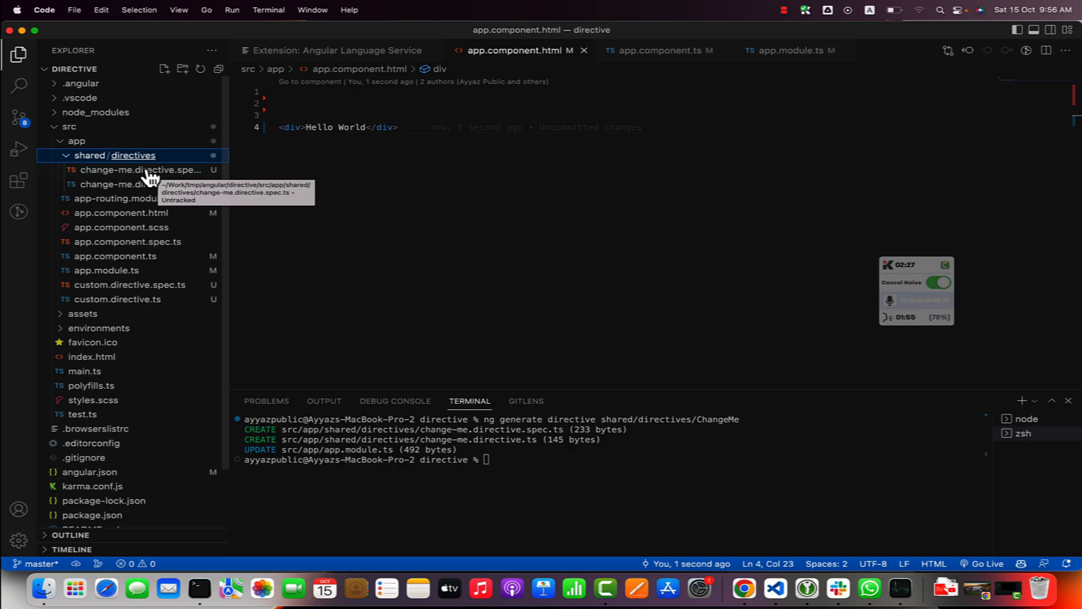
pyautogui.moveTo(565, 476)
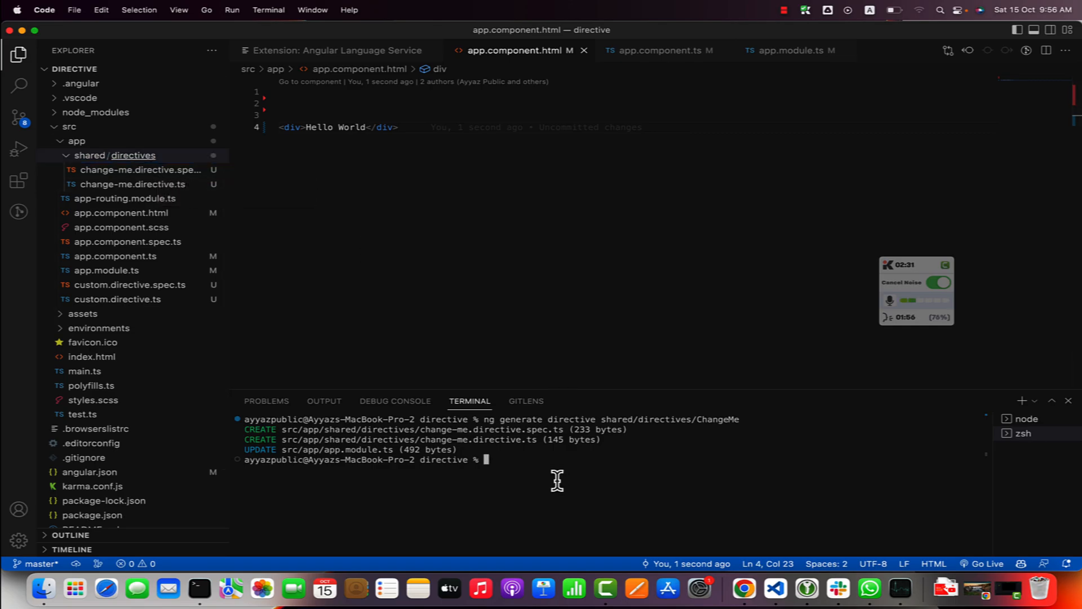
pyautogui.moveTo(605, 439)
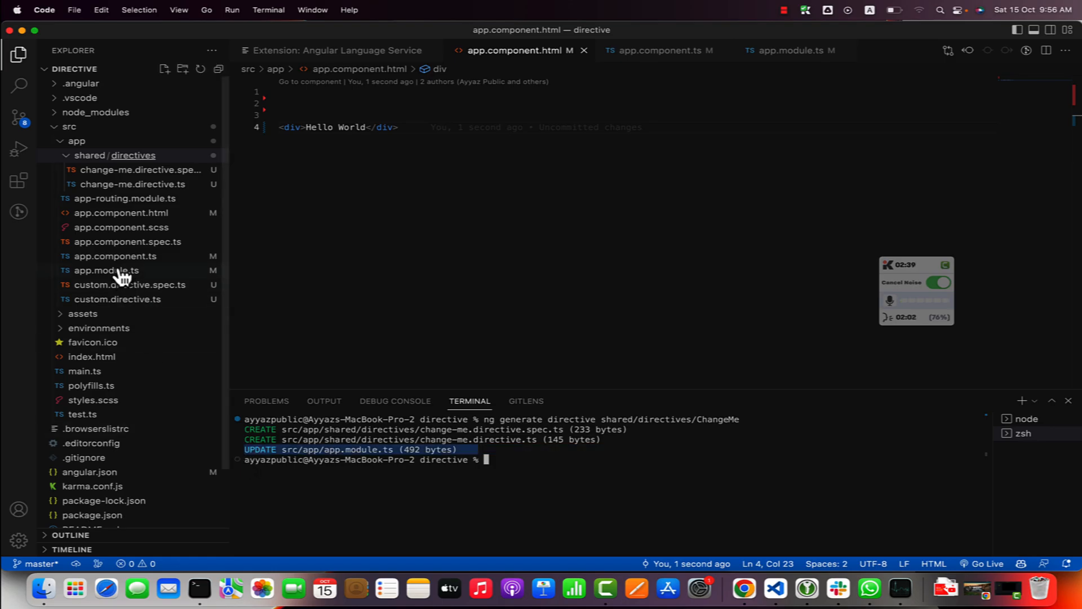
pyautogui.click(107, 270)
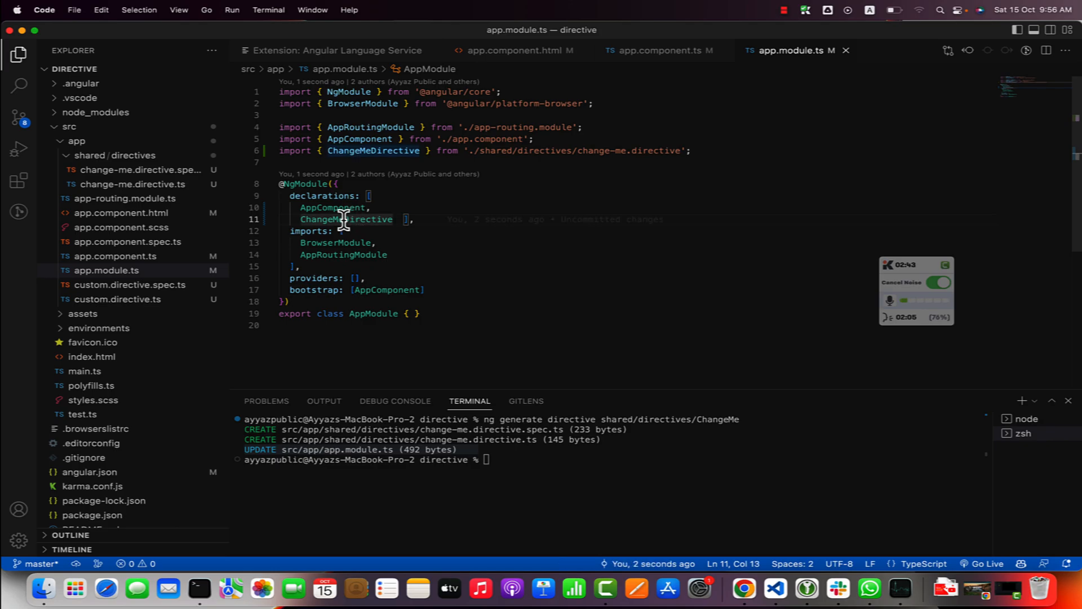
pyautogui.doubleClick(336, 207)
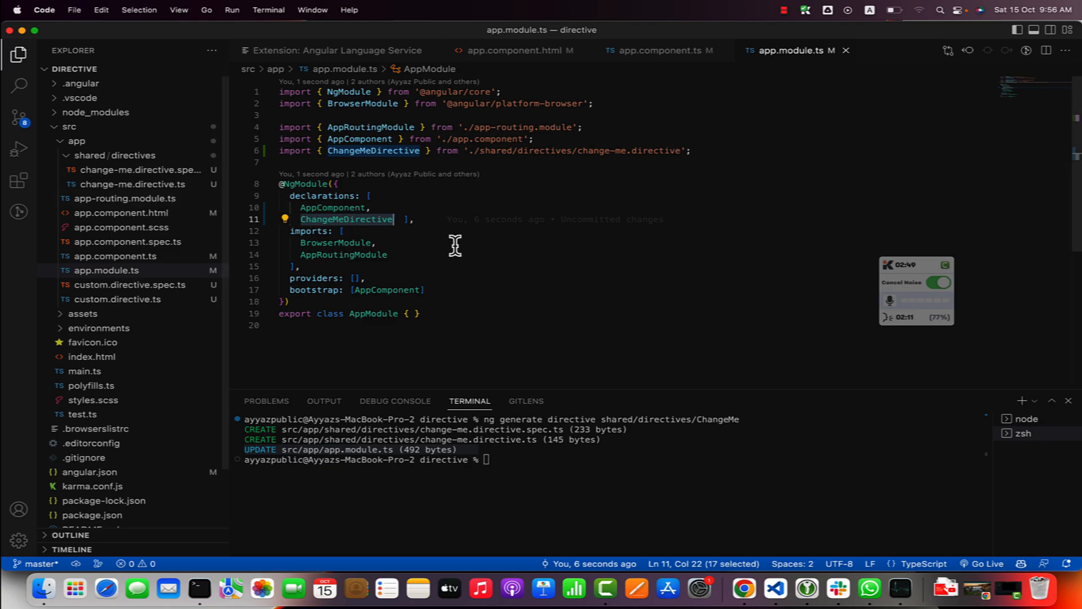
pyautogui.click(134, 184)
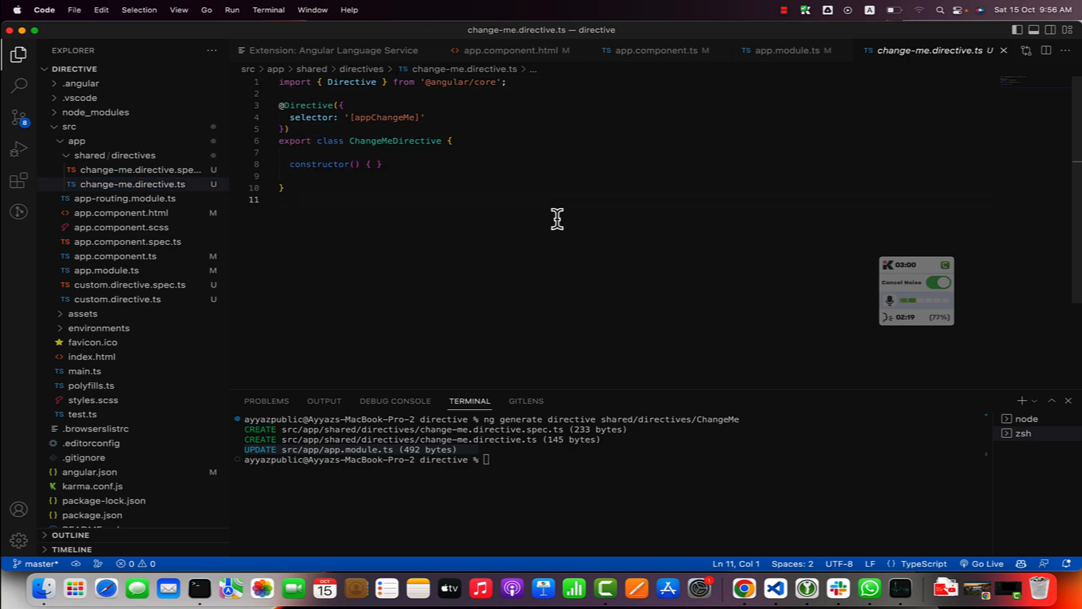
# Step: Review the Directive decorator and its appChangeMe selector in change-me.directive.ts
pyautogui.moveTo(290, 117); pyautogui.dragTo(283, 187)
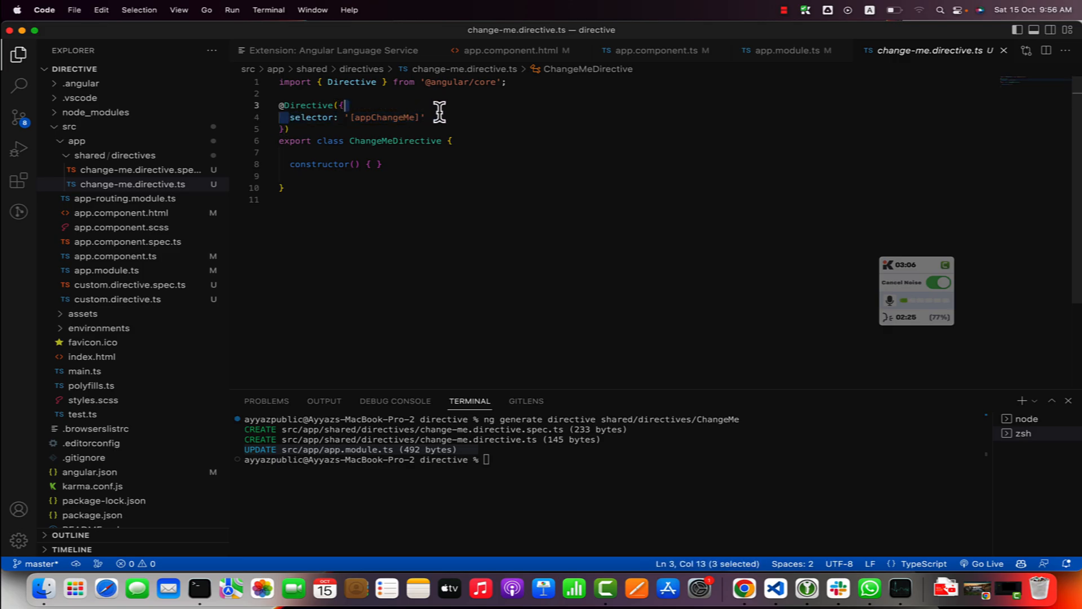
pyautogui.doubleClick(383, 118)
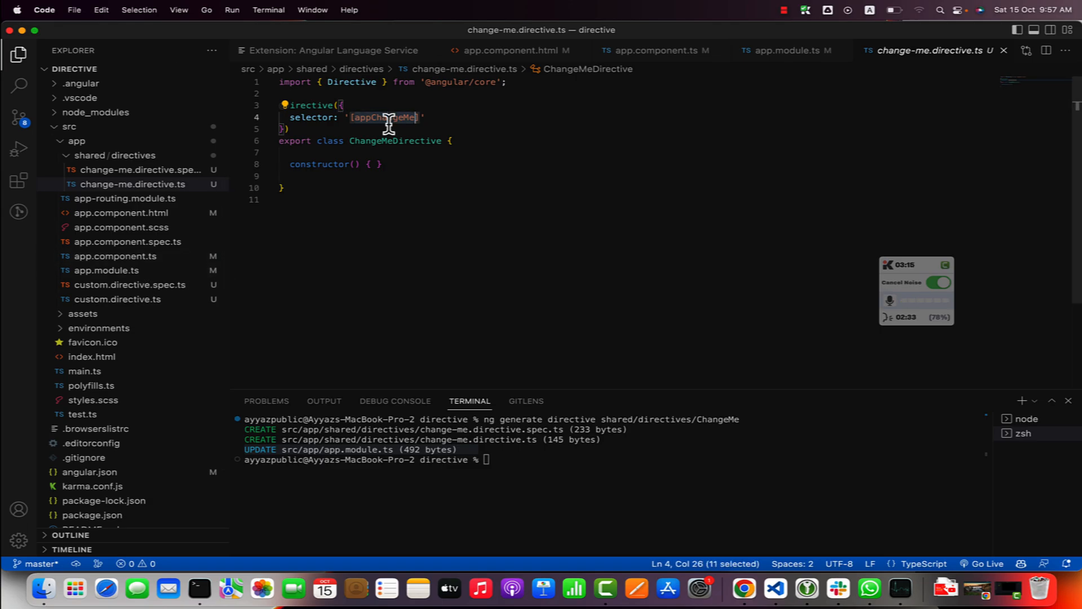
pyautogui.rightClick(388, 117)
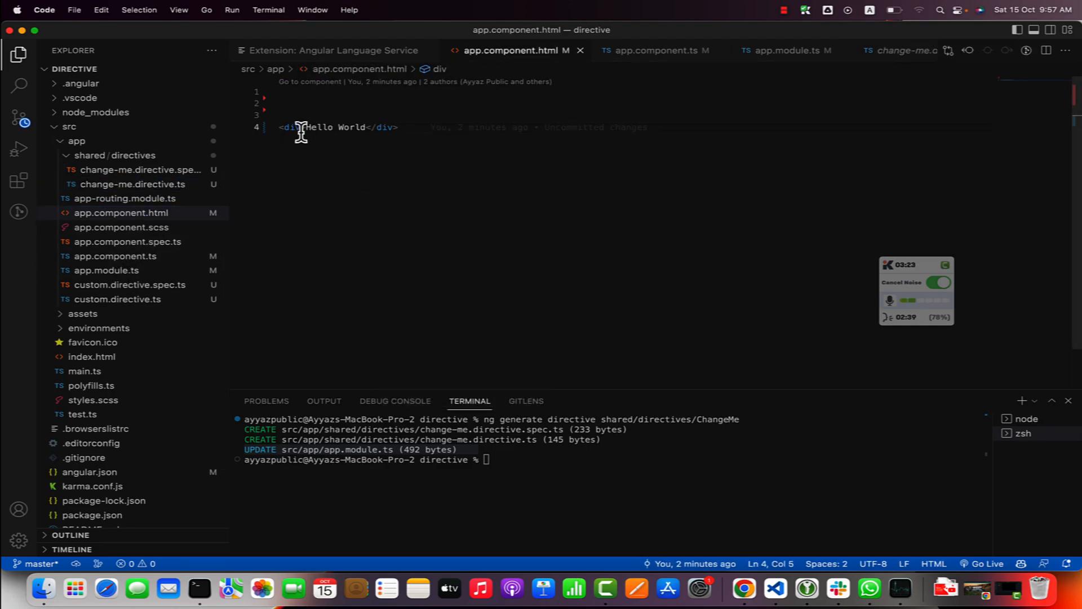
# Step: Add the appChangeMe attribute to the Hello World div and reopen change-me.directive.ts
pyautogui.write('appChangeMe')
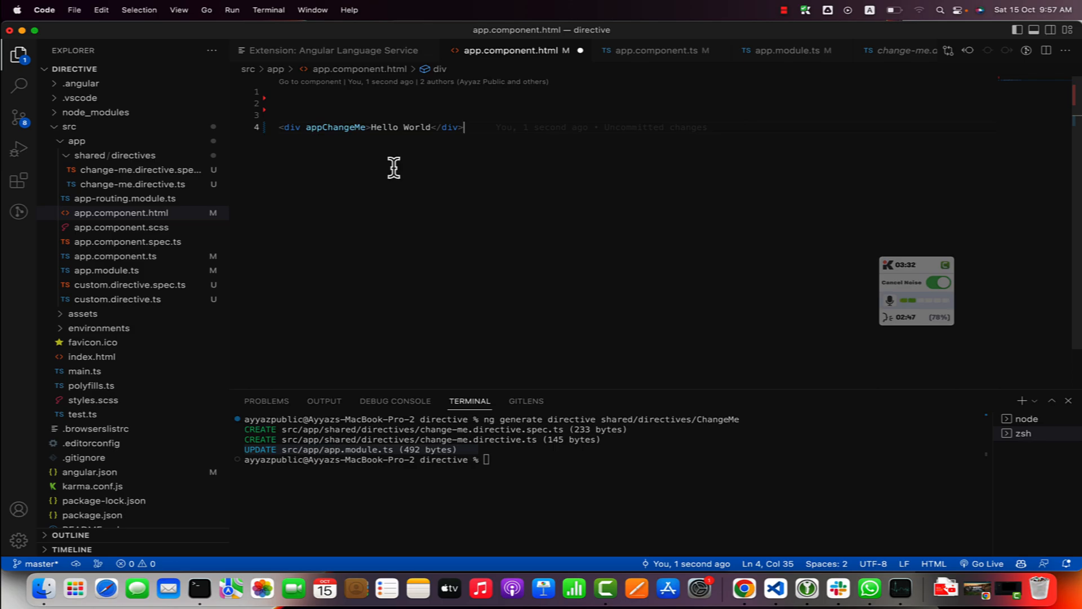
pyautogui.doubleClick(336, 127)
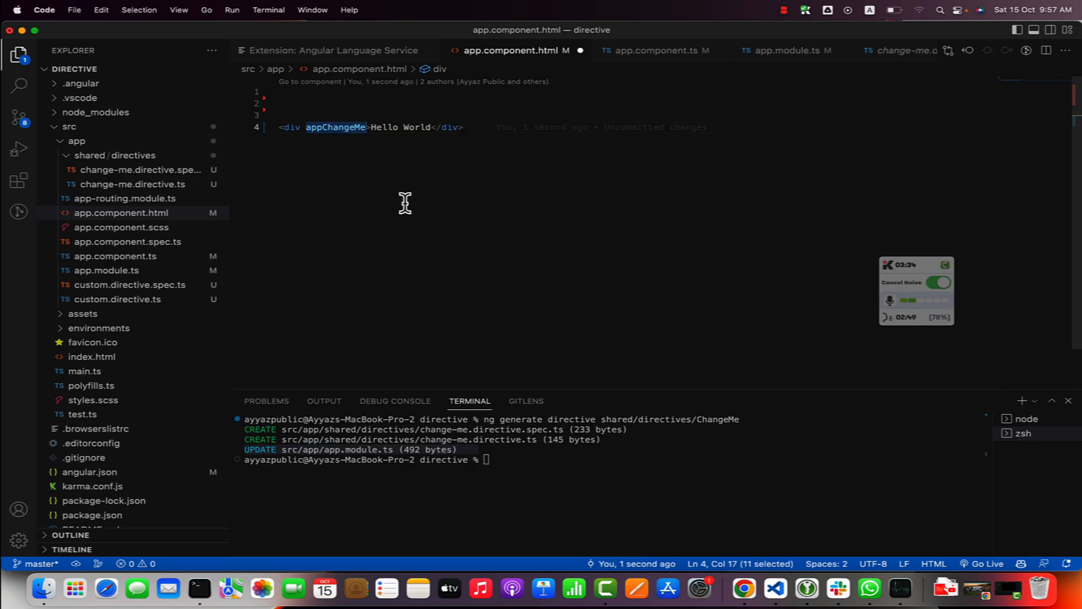
pyautogui.moveTo(339, 216)
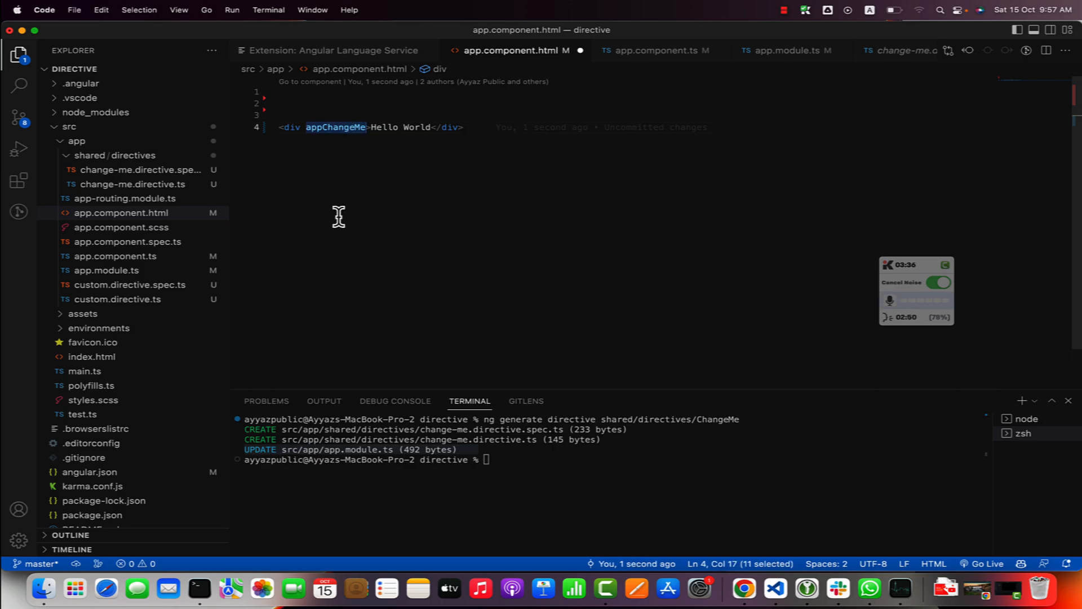
pyautogui.click(132, 184)
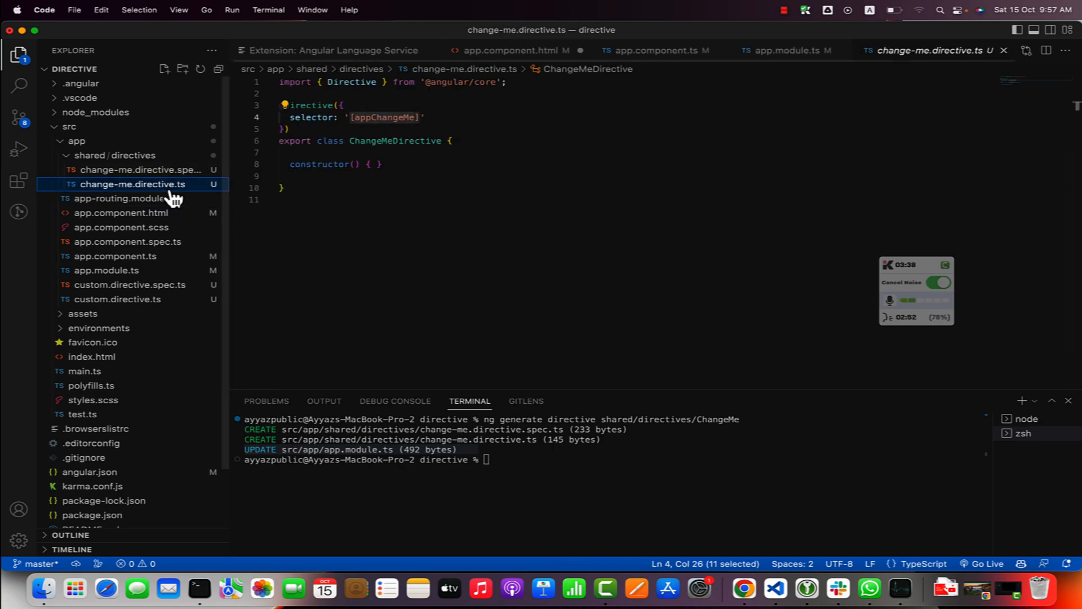
pyautogui.moveTo(500, 58)
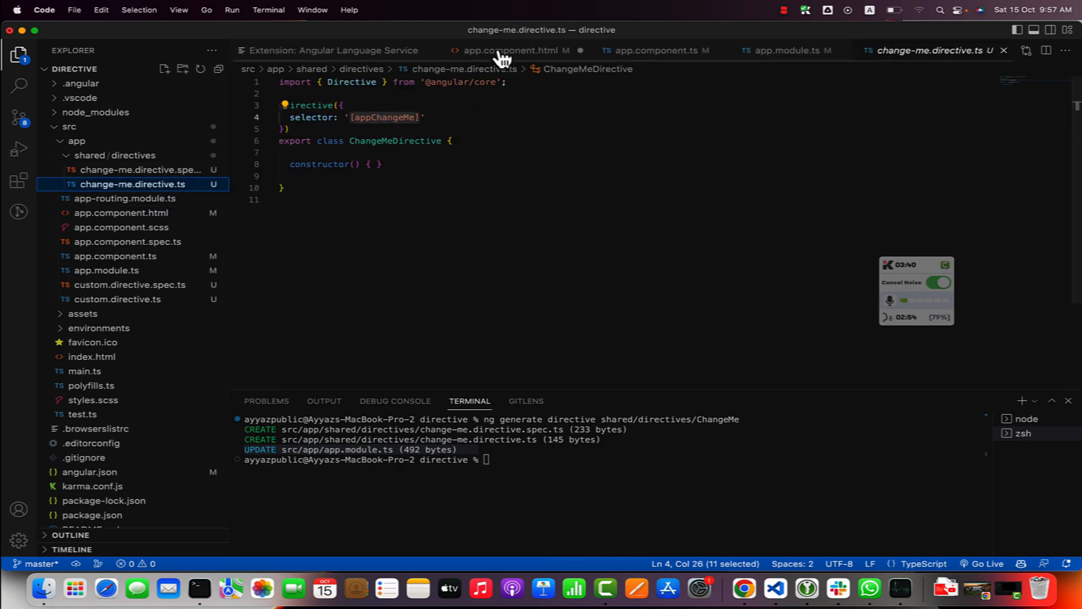
pyautogui.click(512, 50)
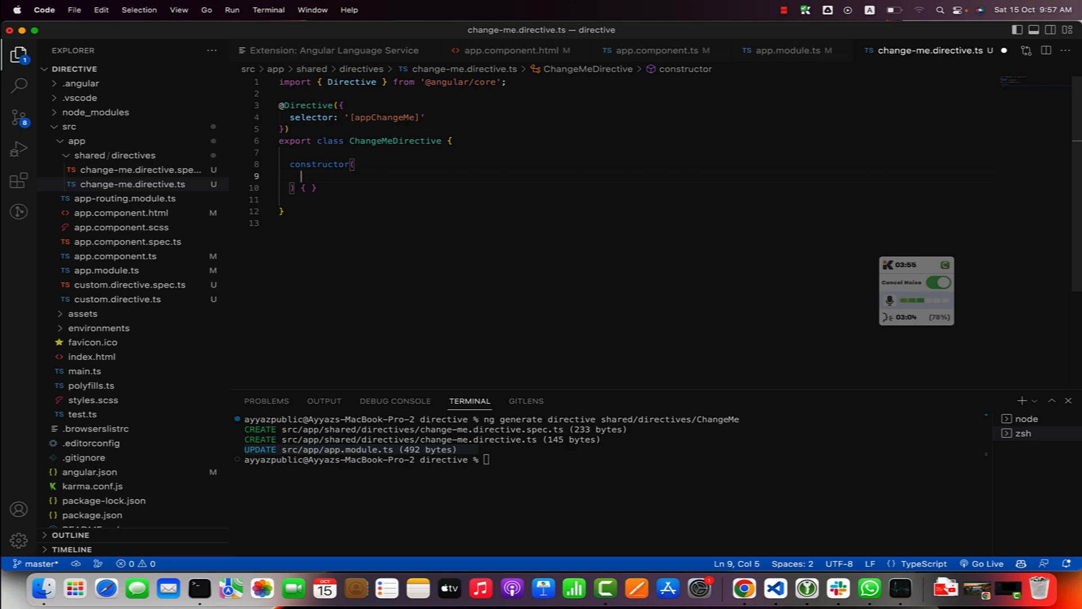
pyautogui.moveTo(151, 234)
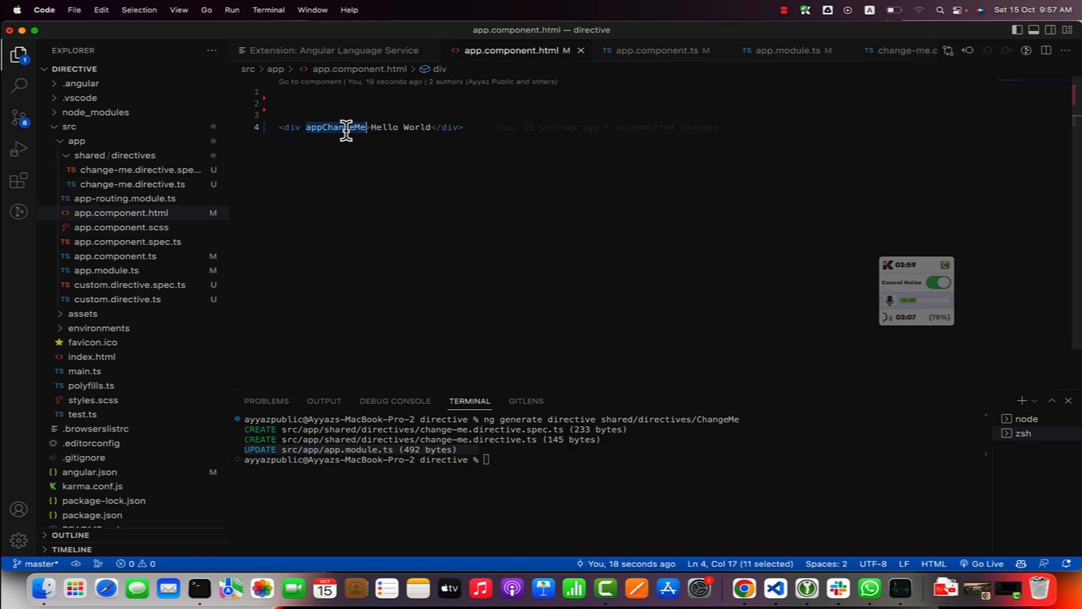
pyautogui.click(132, 184)
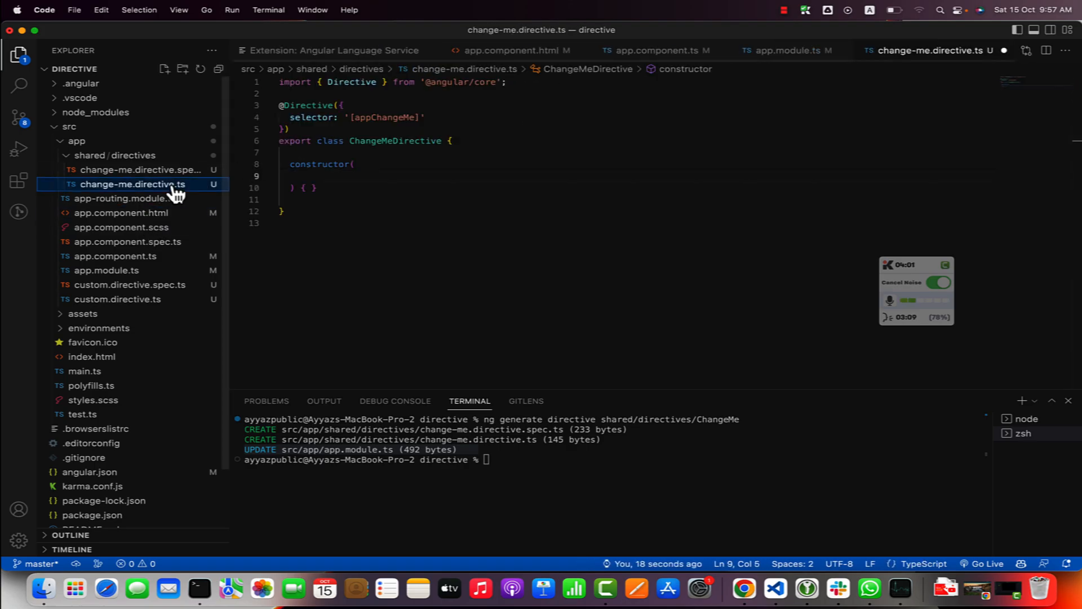
pyautogui.write('private el: ElementRef')
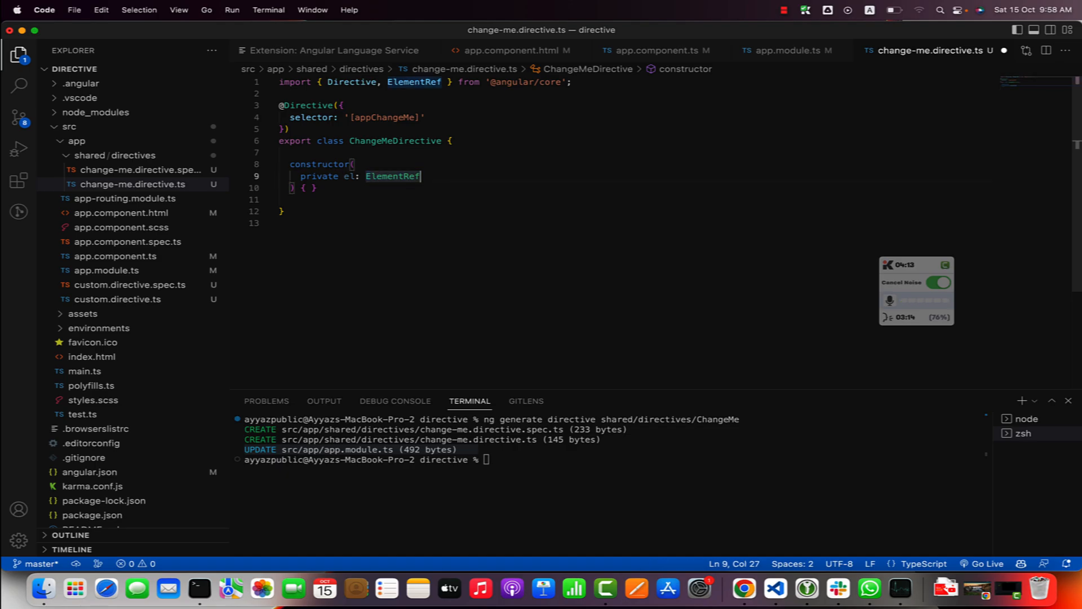
pyautogui.press('backspace')
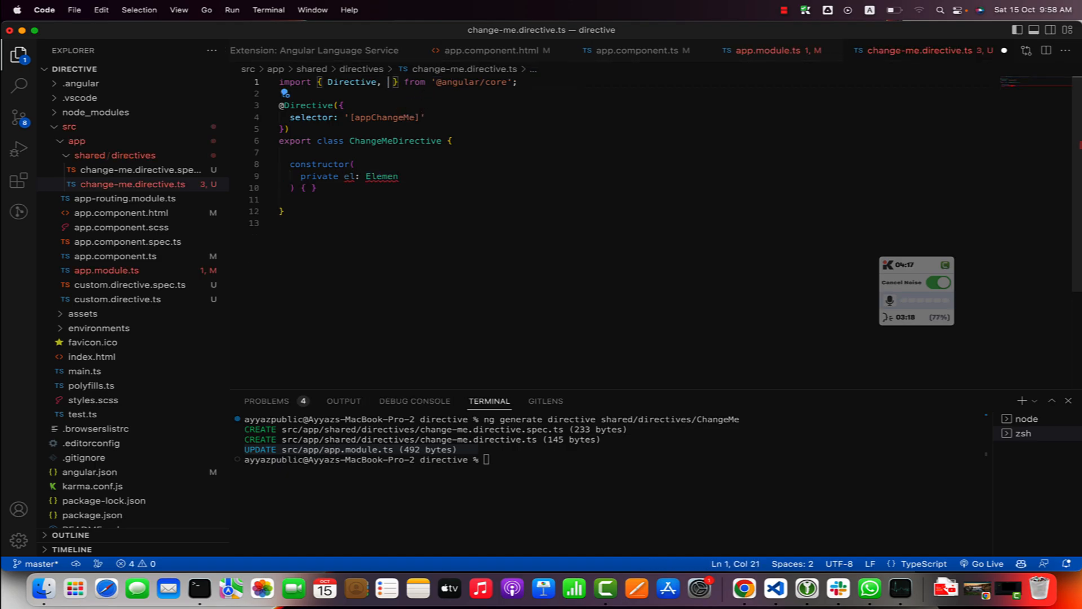
pyautogui.write('t')
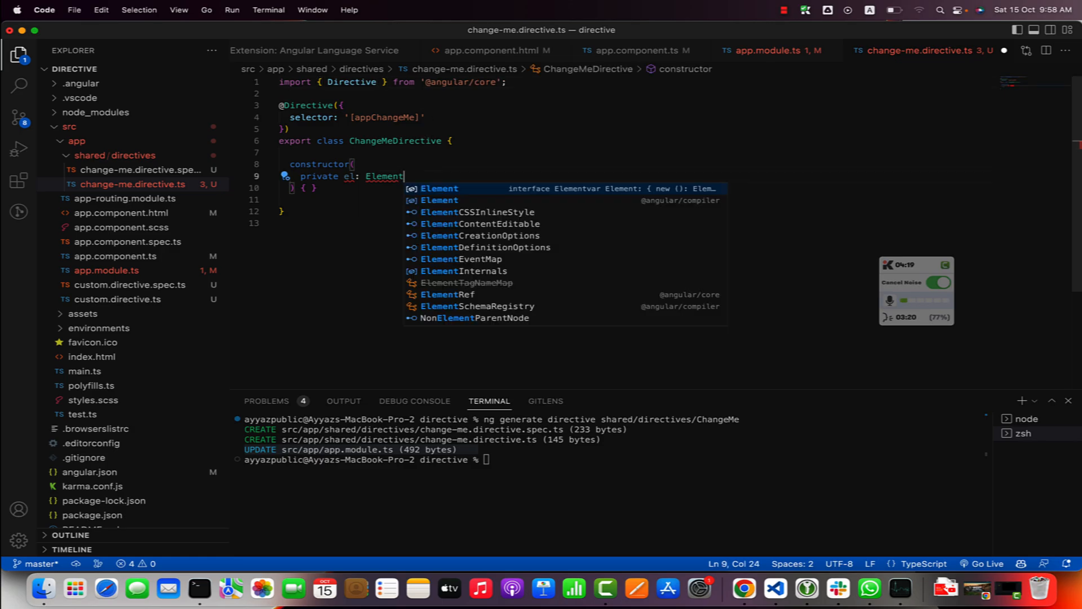
pyautogui.write('Re')
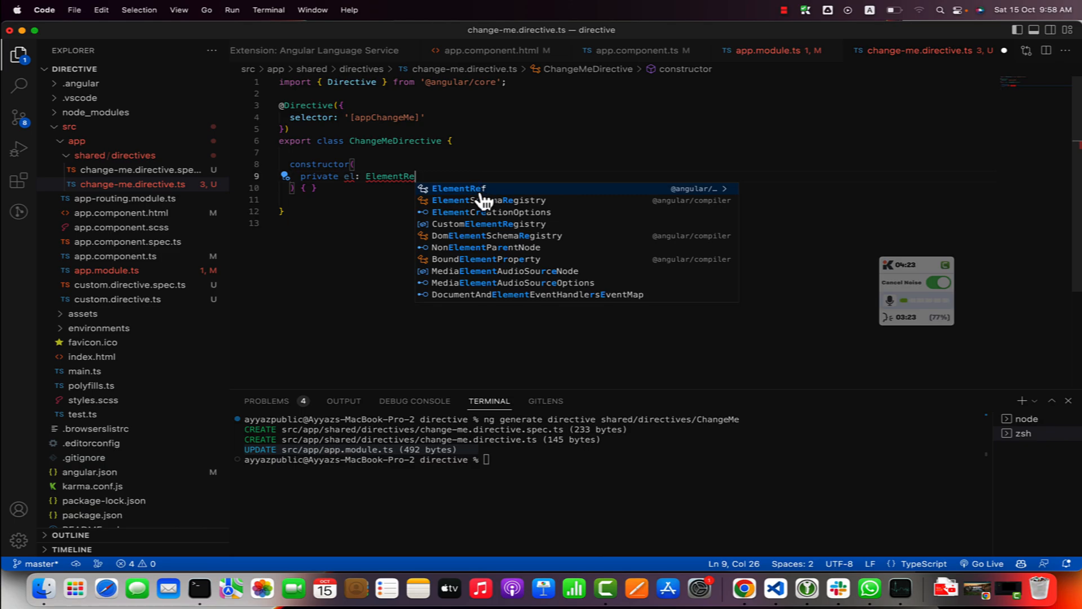
pyautogui.moveTo(661, 153)
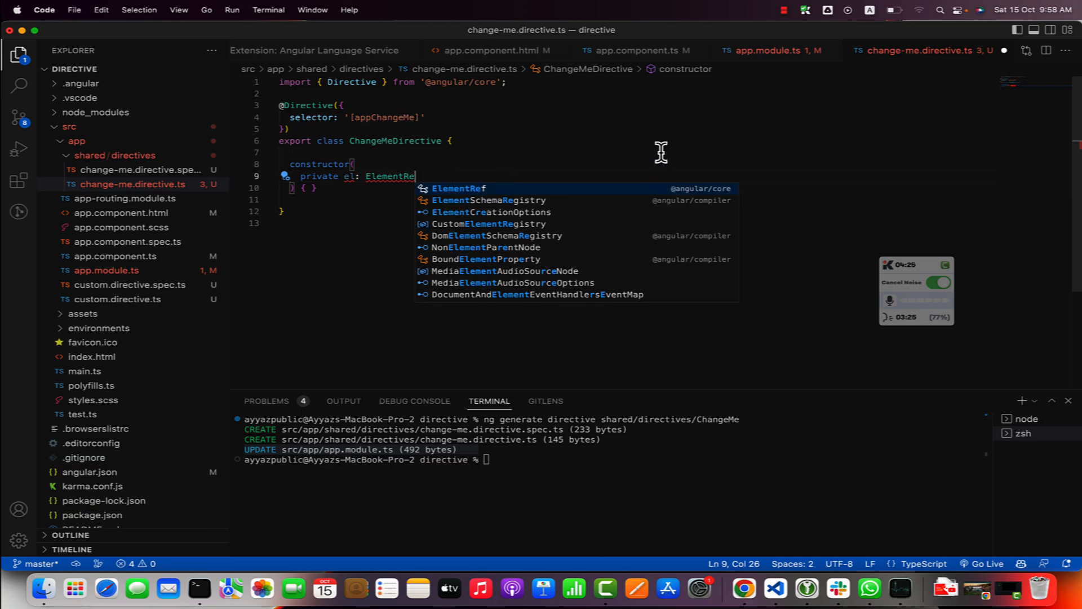
pyautogui.moveTo(489, 200)
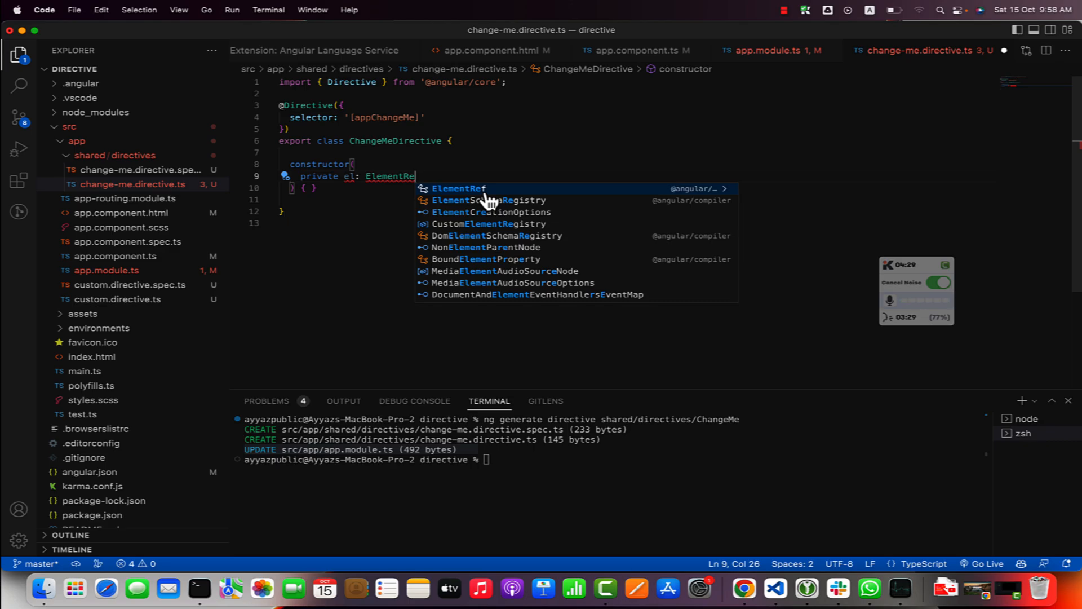
pyautogui.click(458, 188)
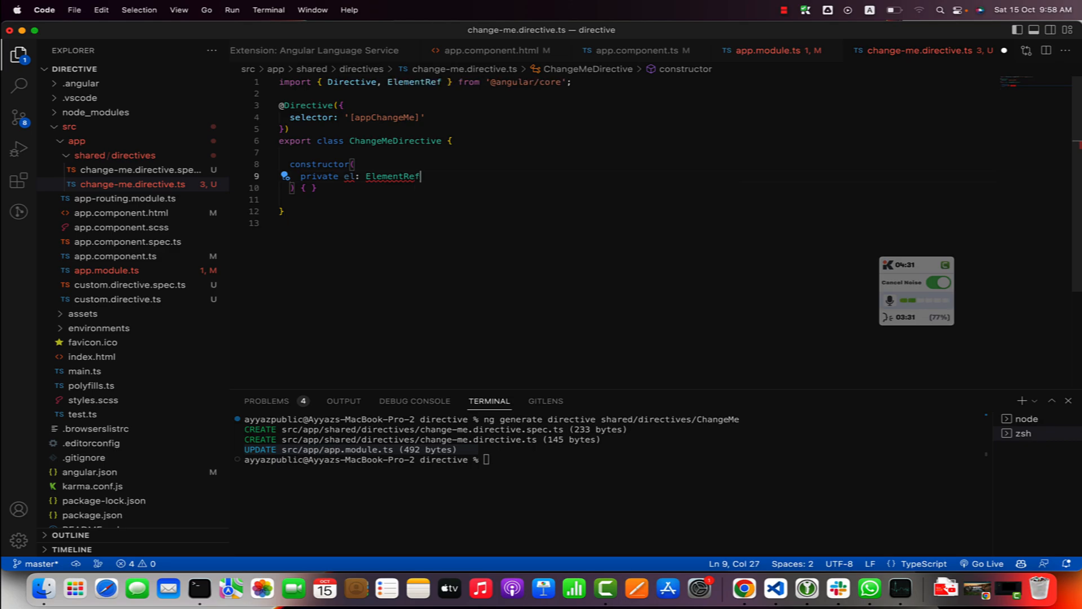
pyautogui.doubleClick(415, 82)
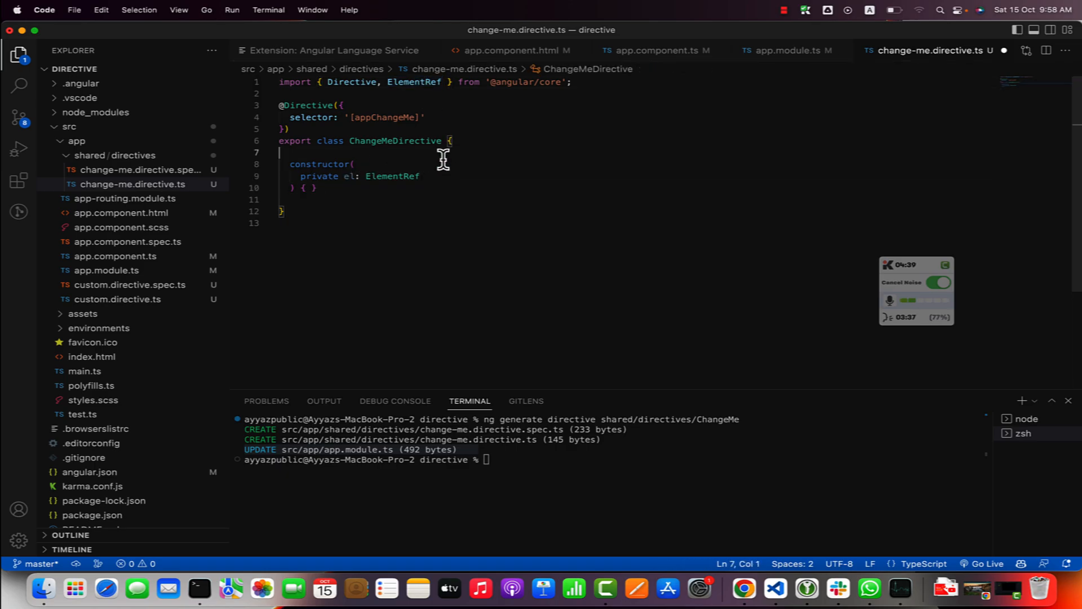
pyautogui.doubleClick(347, 175)
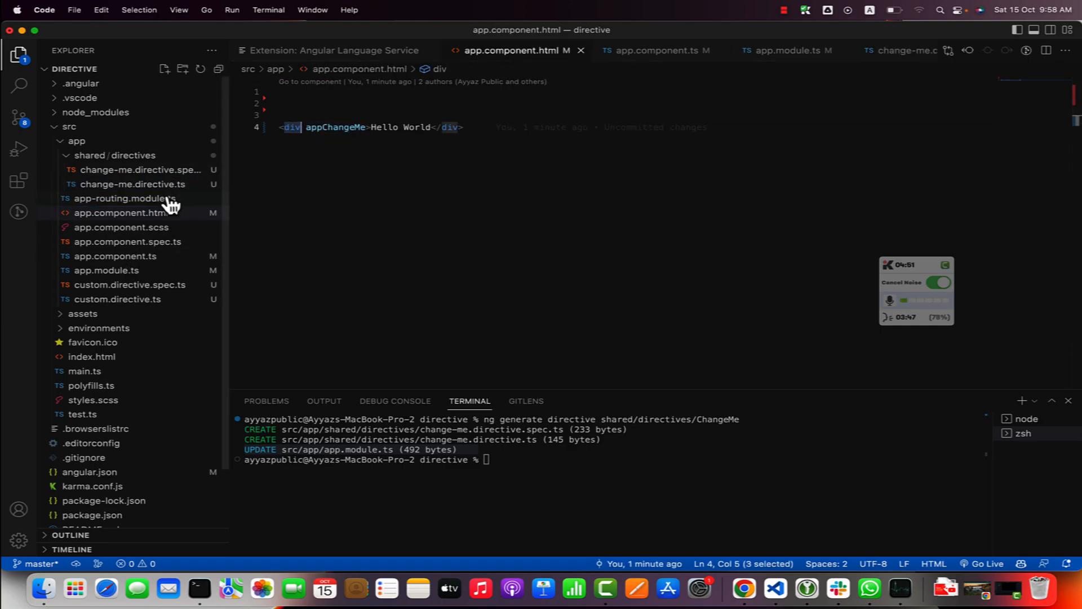
pyautogui.moveTo(164, 247)
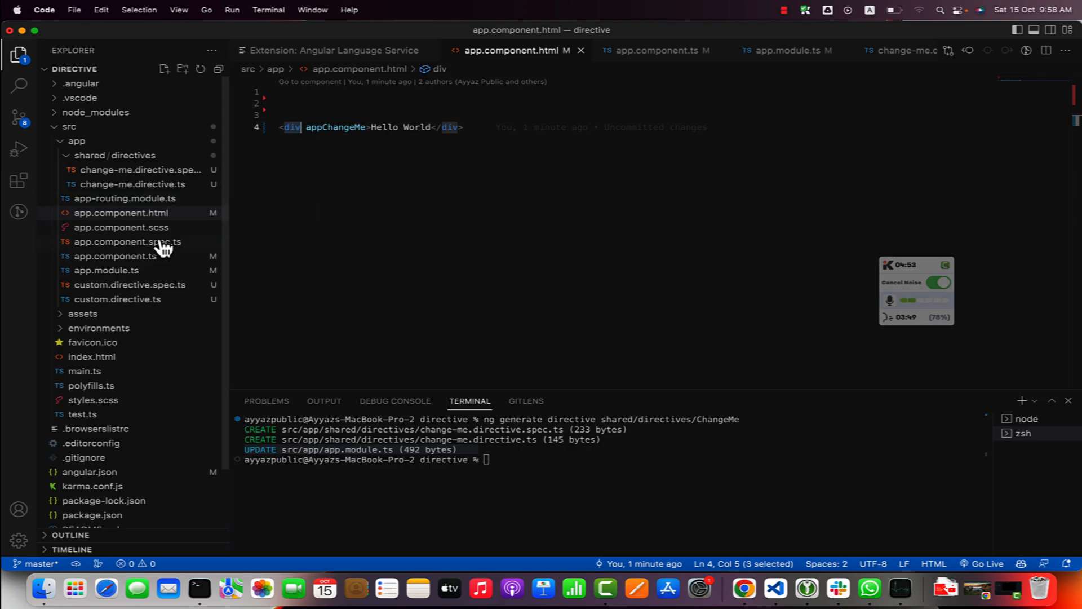
# Step: Set this.el.nativeElement.style.backgroundColor to 'red' in the constructor and check Chrome
pyautogui.click(132, 185)
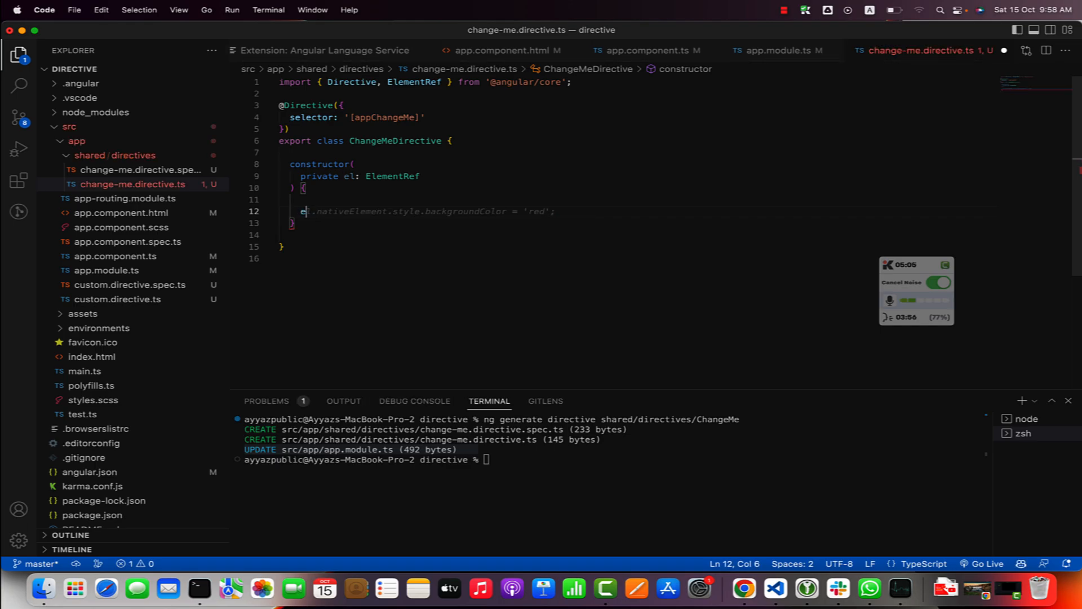
pyautogui.write('this.el.nativeElement')
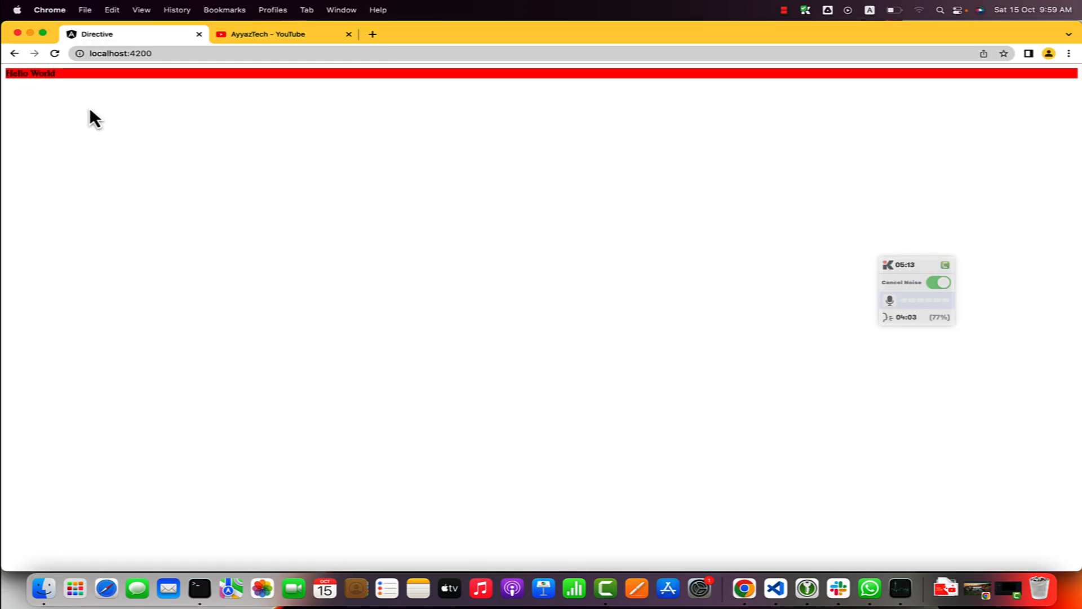
pyautogui.doubleClick(43, 73)
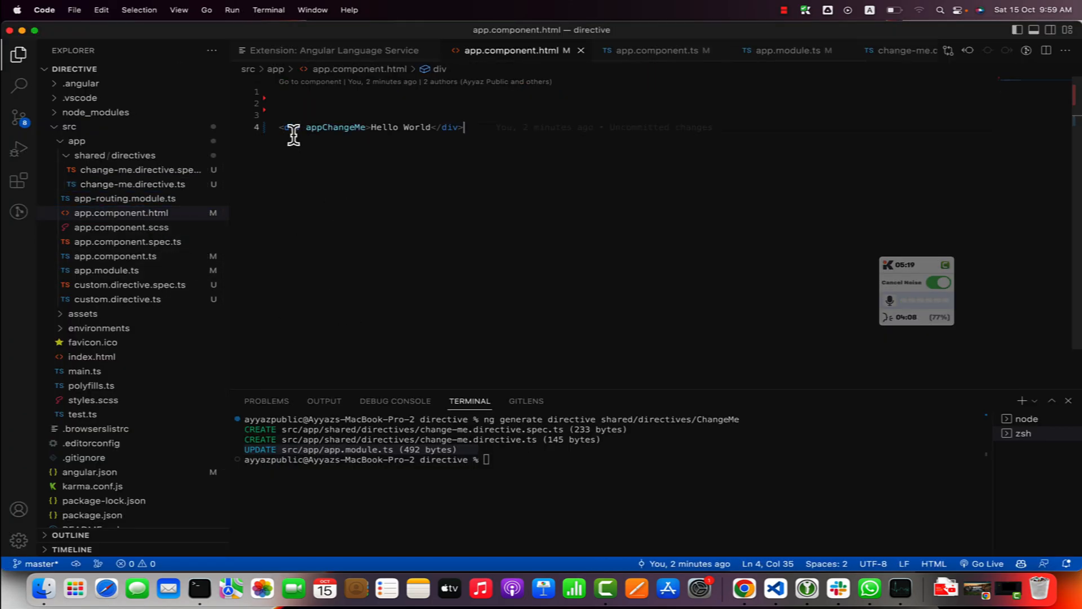
# Step: Review the empty app.component.scss and the appChangeMe div, then reopen change-me.directive.ts
pyautogui.doubleClick(291, 127)
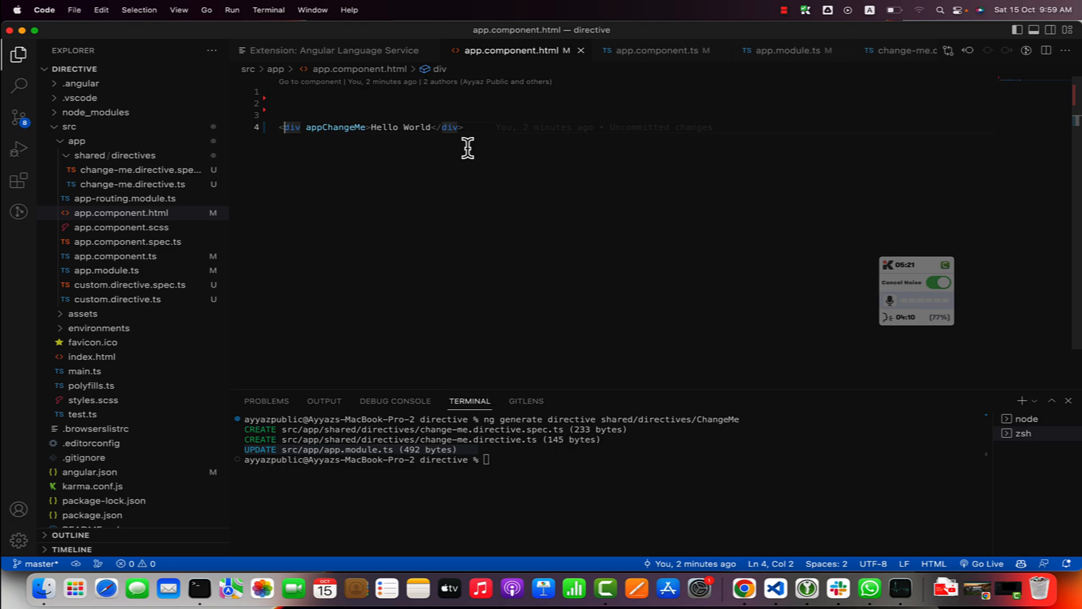
pyautogui.click(122, 227)
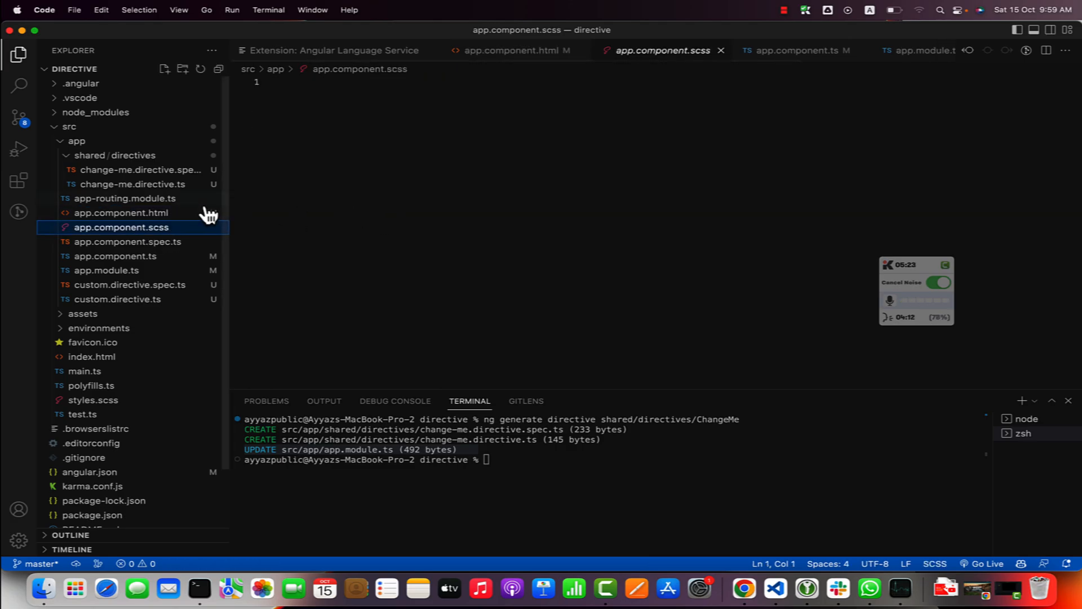
pyautogui.click(122, 212)
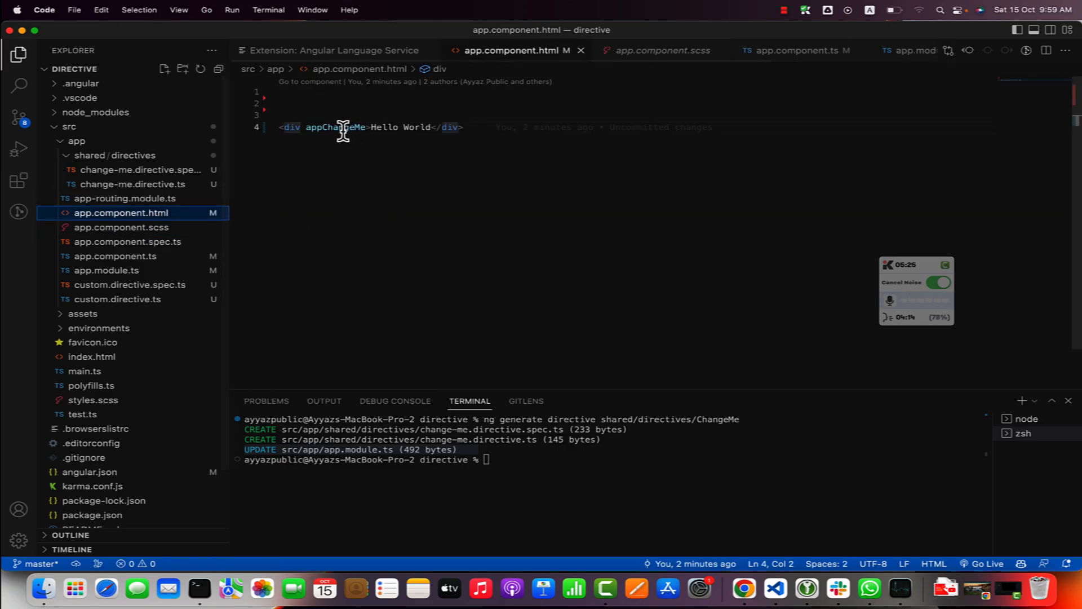
pyautogui.doubleClick(336, 127)
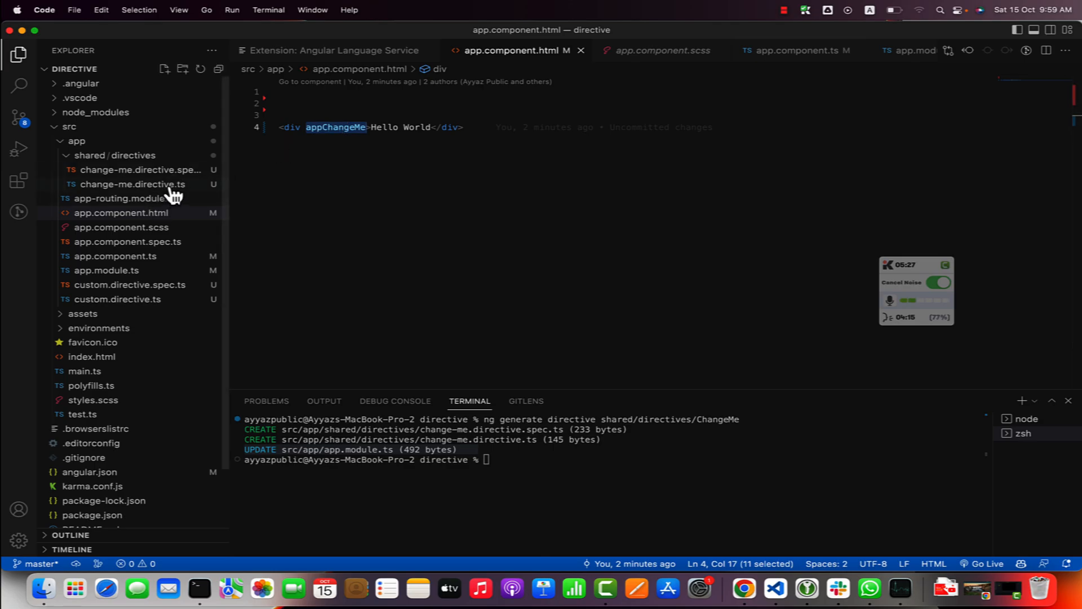
pyautogui.click(133, 184)
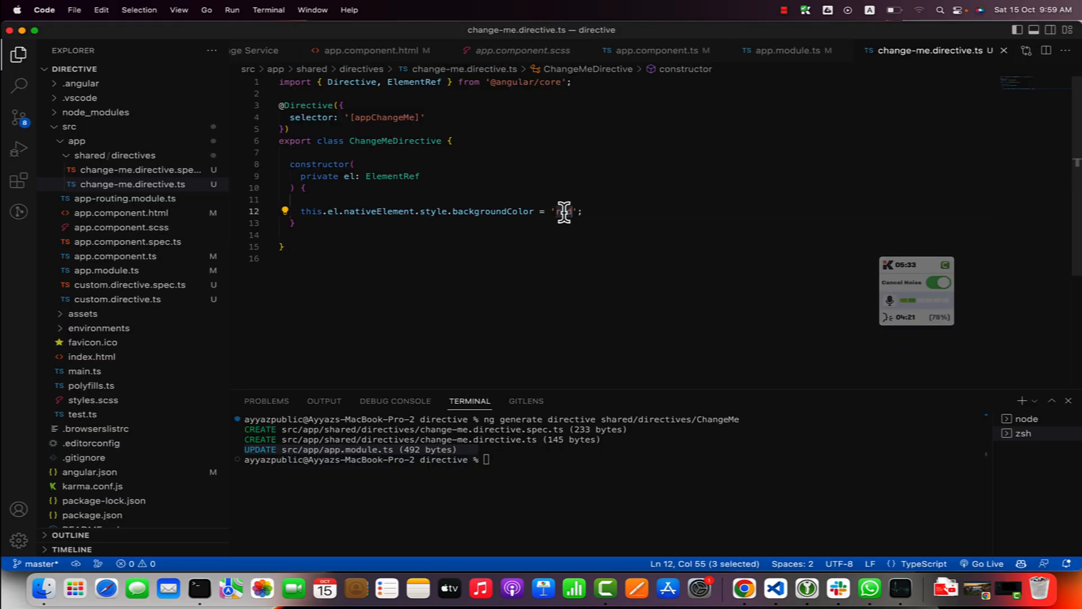
# Step: Change backgroundColor to 'yellow' and add a duplicated line setting style.color to 'red'
pyautogui.write('yellow')
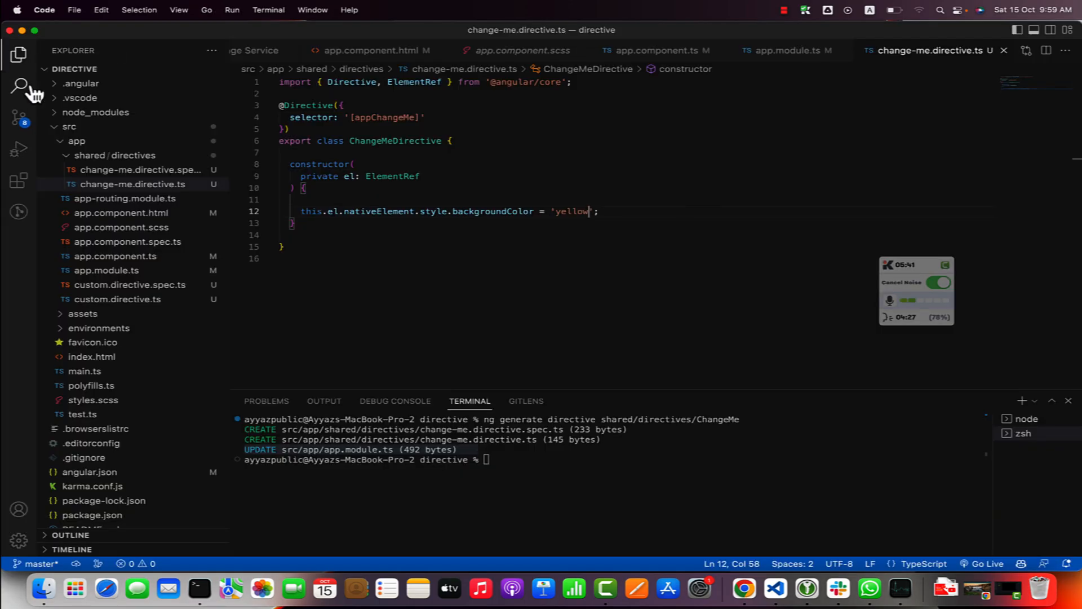
pyautogui.write("this.el.nativeElement.style.backgroundColor = 'yellow';")
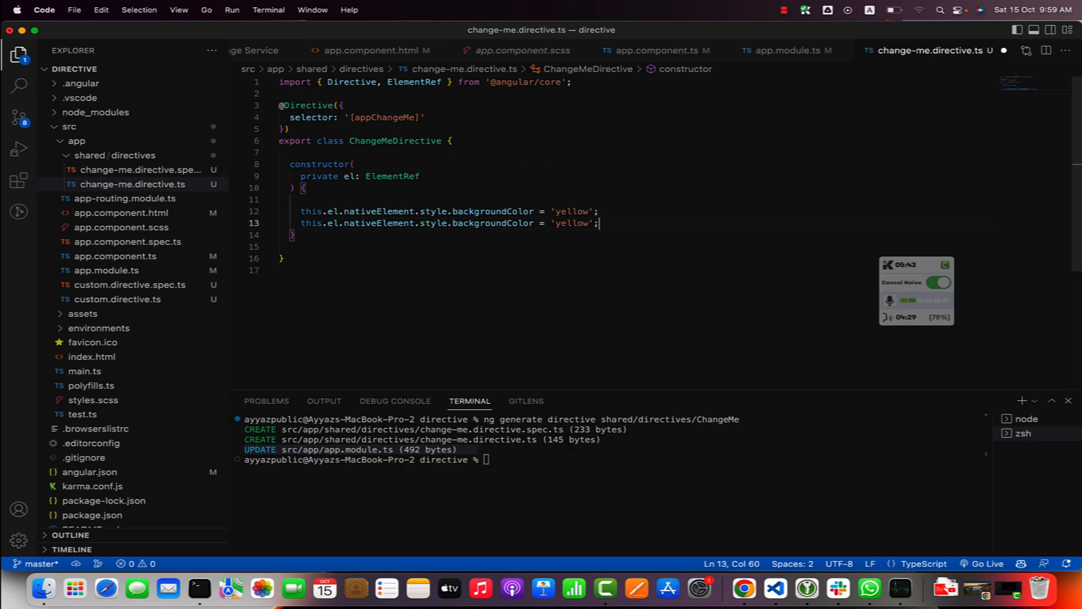
pyautogui.click(474, 223)
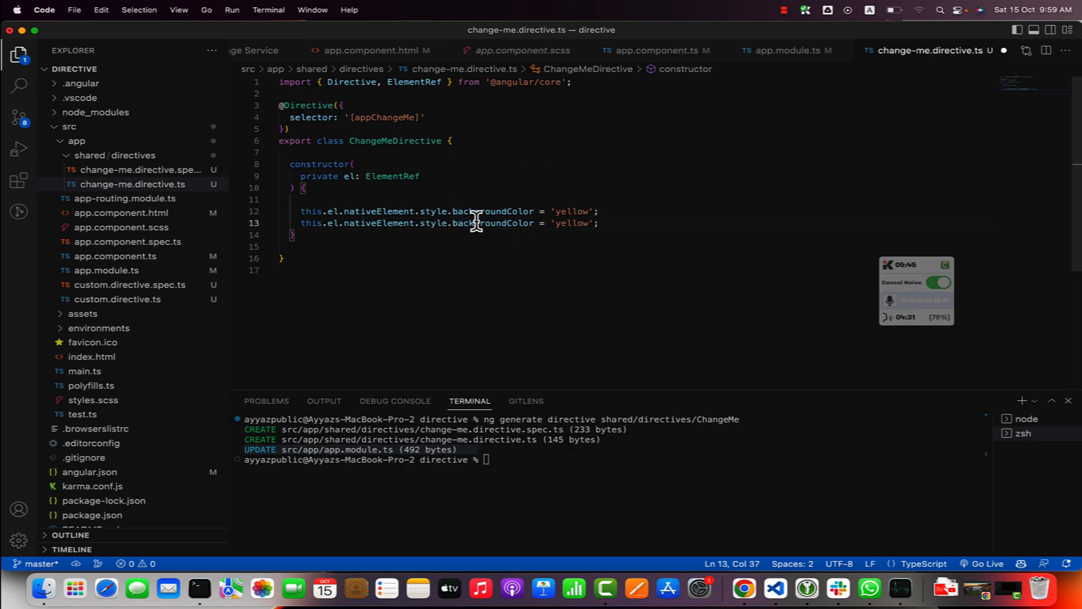
pyautogui.write('color')
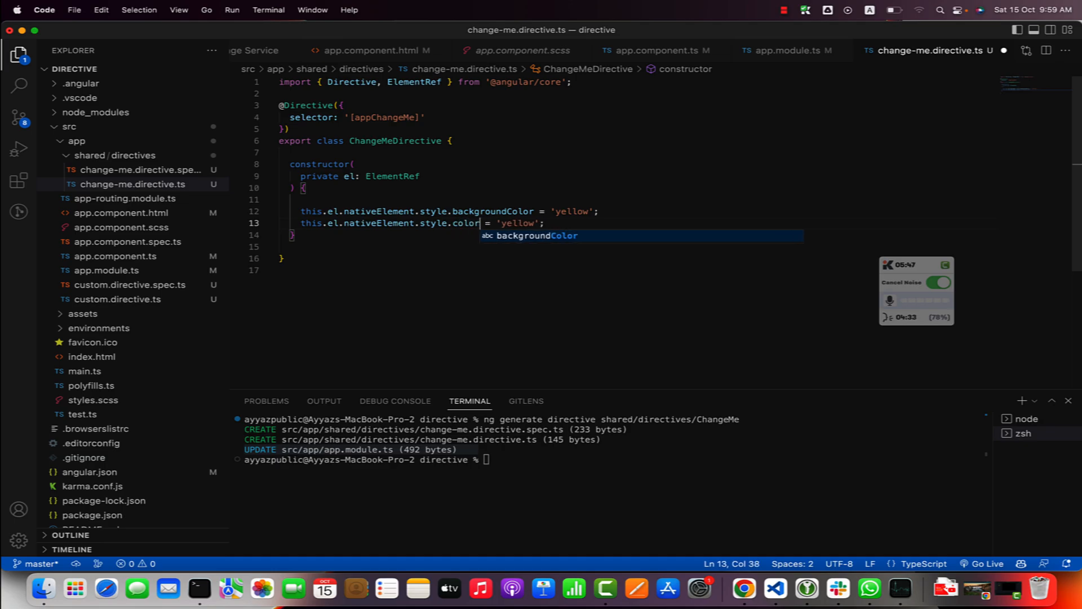
pyautogui.doubleClick(516, 224)
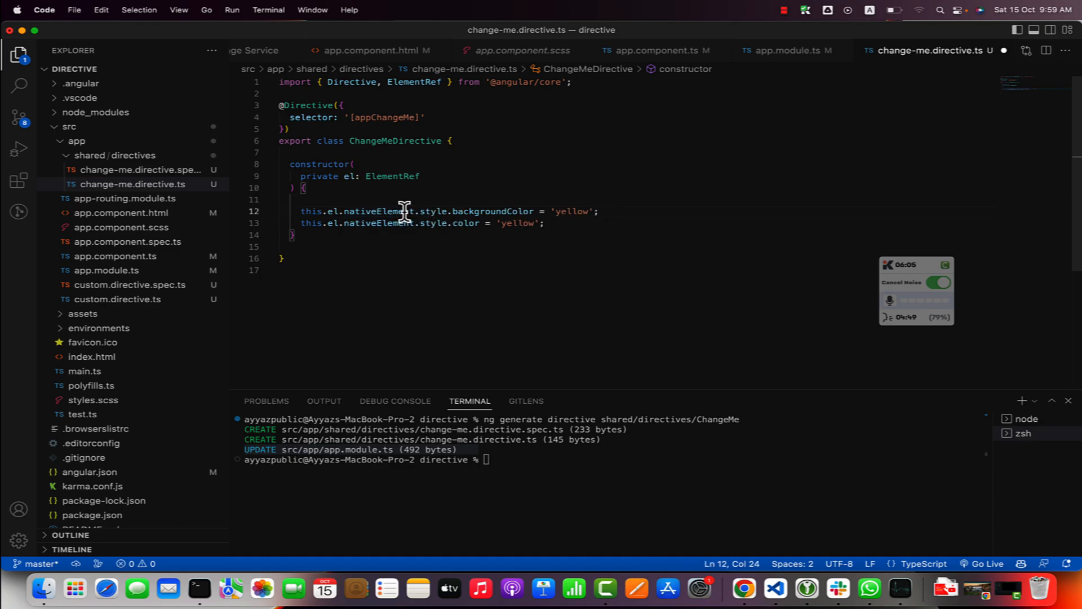
pyautogui.click(419, 211)
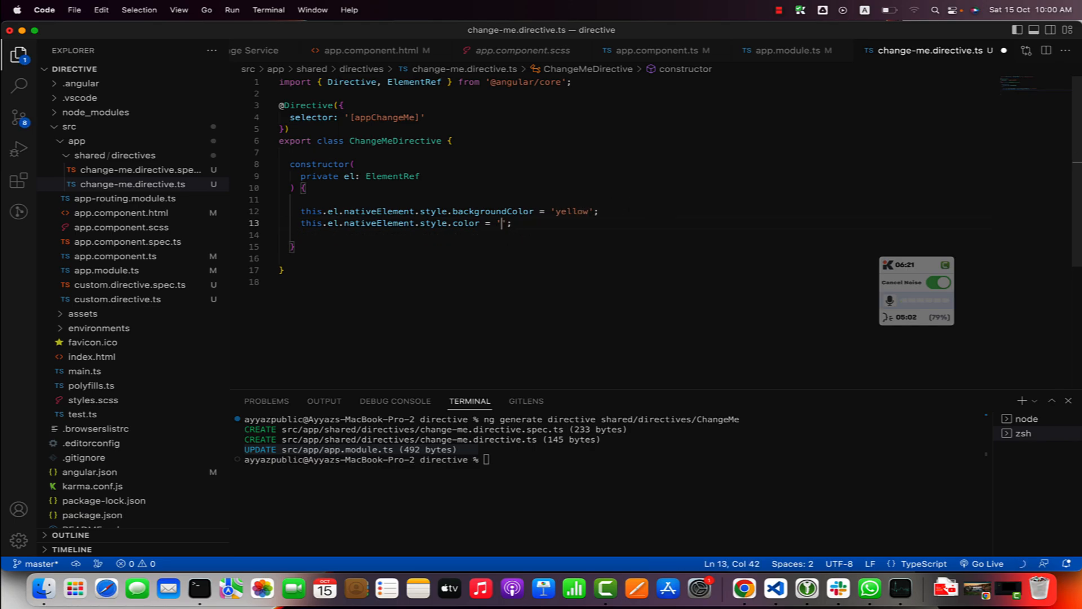
pyautogui.click(741, 588)
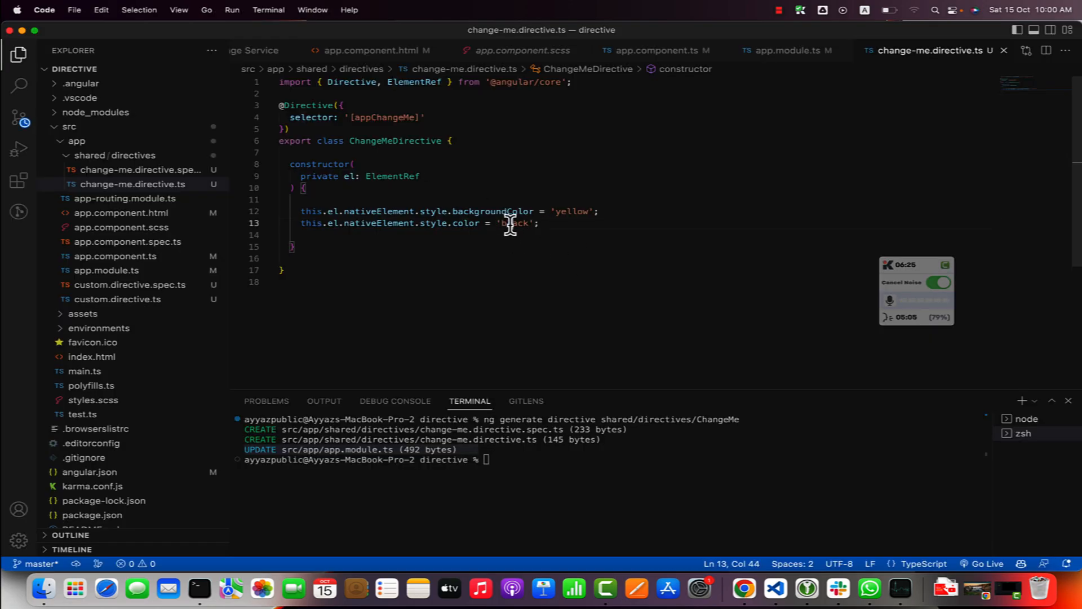
pyautogui.press('Backspace')
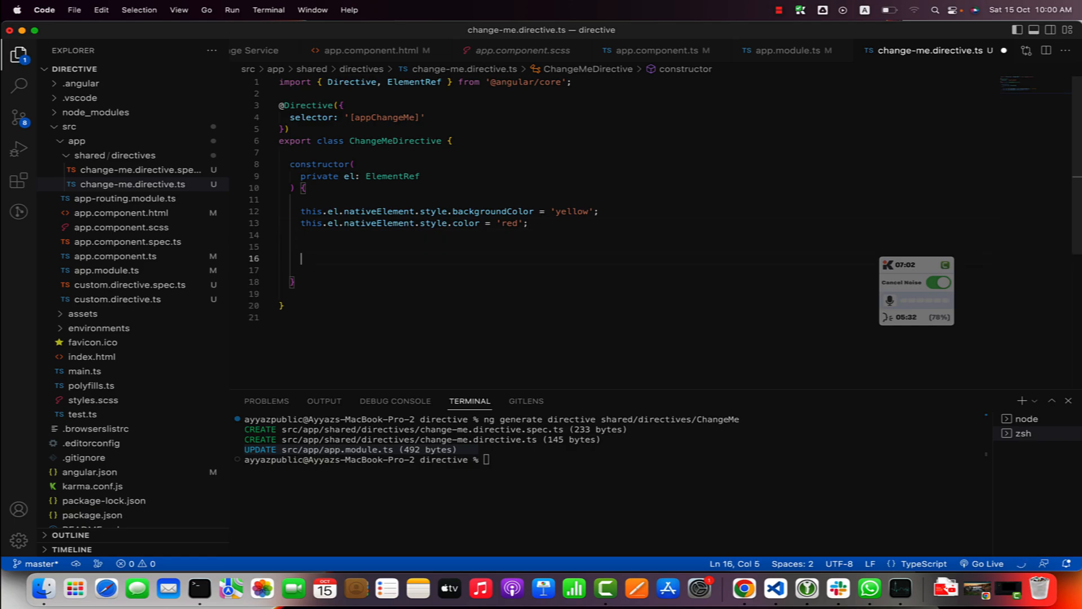
# Step: Set the host element's innerText to 'I am changed' in the directive constructor
pyautogui.write('this.')
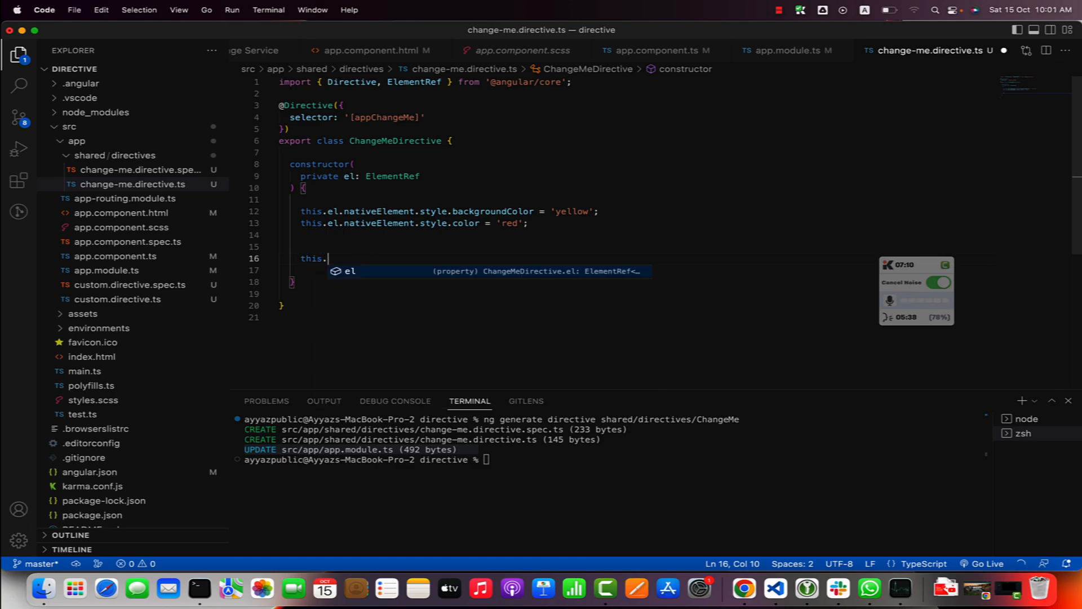
pyautogui.write('el.nativeElement.')
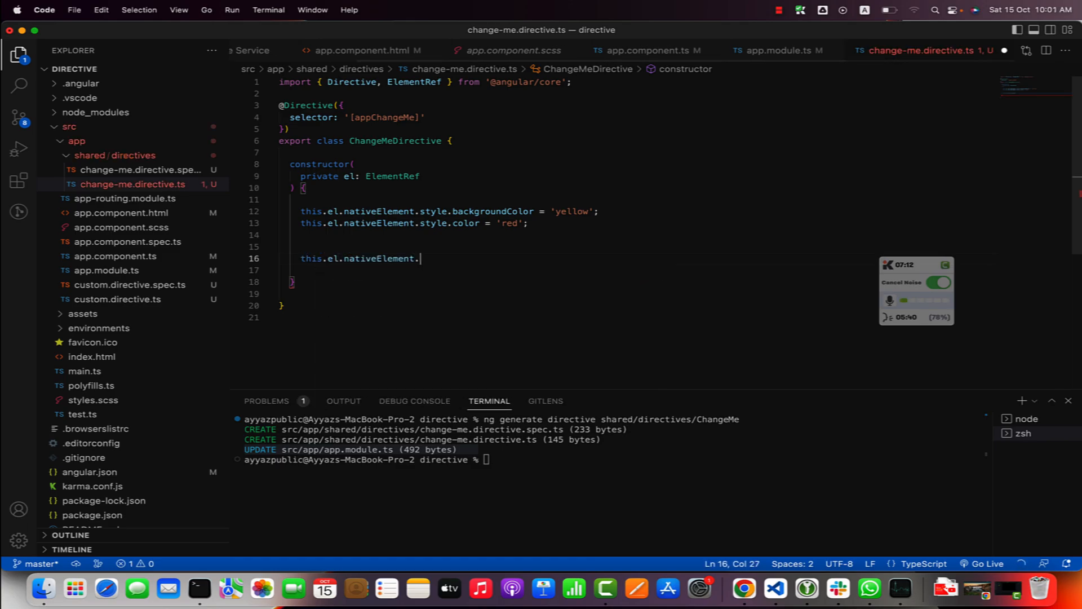
pyautogui.write('innerTEX')
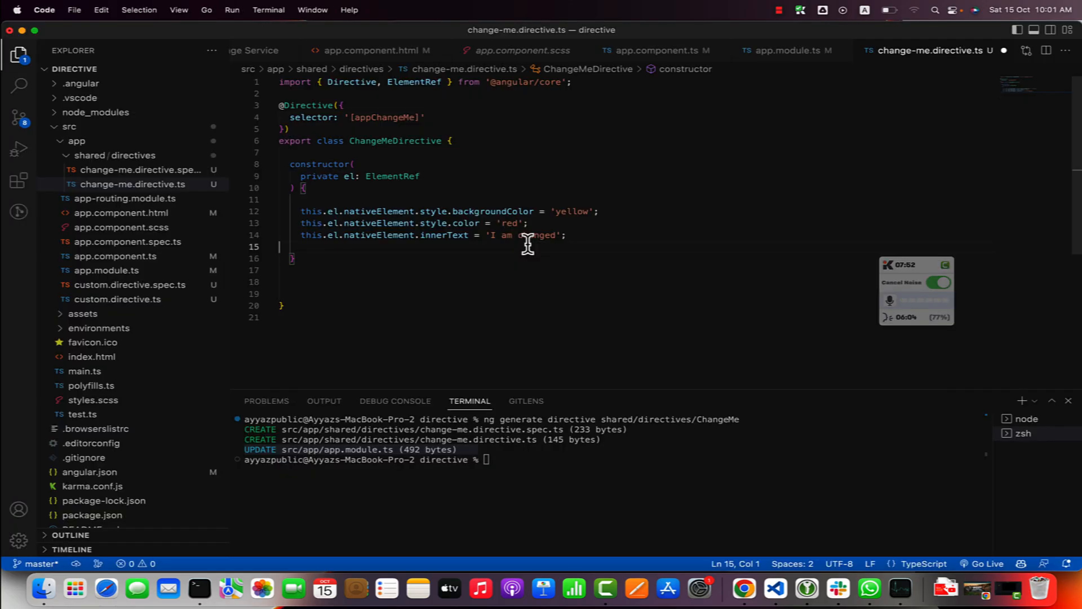
pyautogui.click(742, 588)
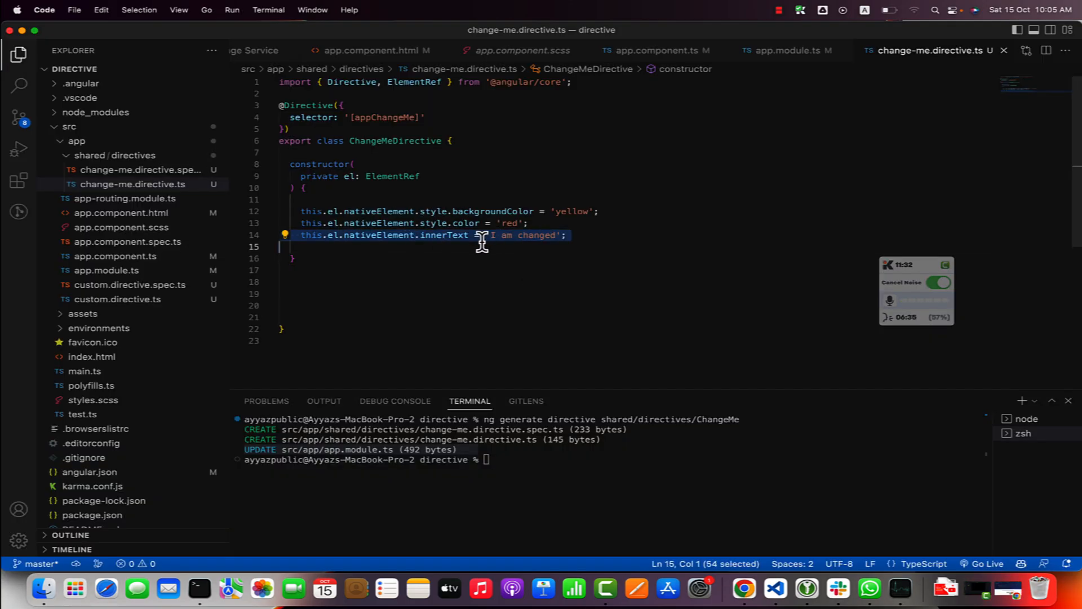
pyautogui.click(567, 234)
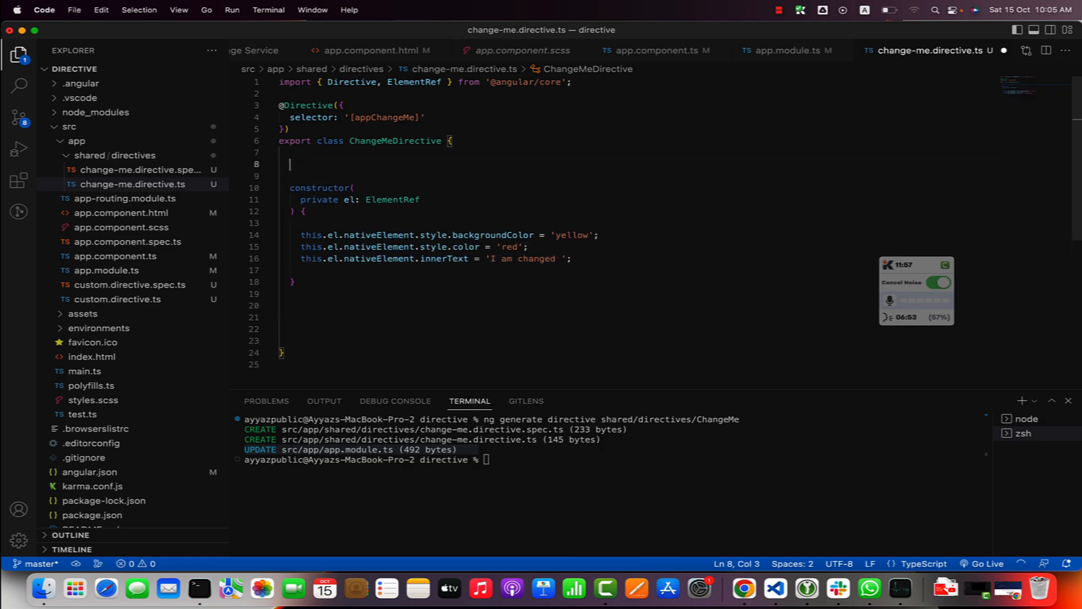
pyautogui.write('@Input')
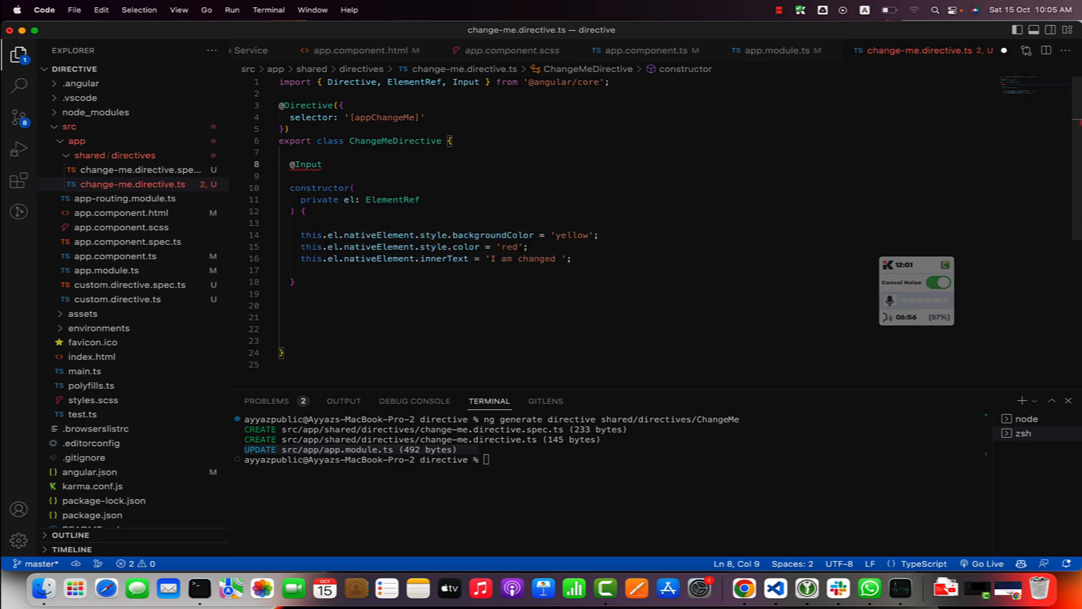
pyautogui.write('() myName-')
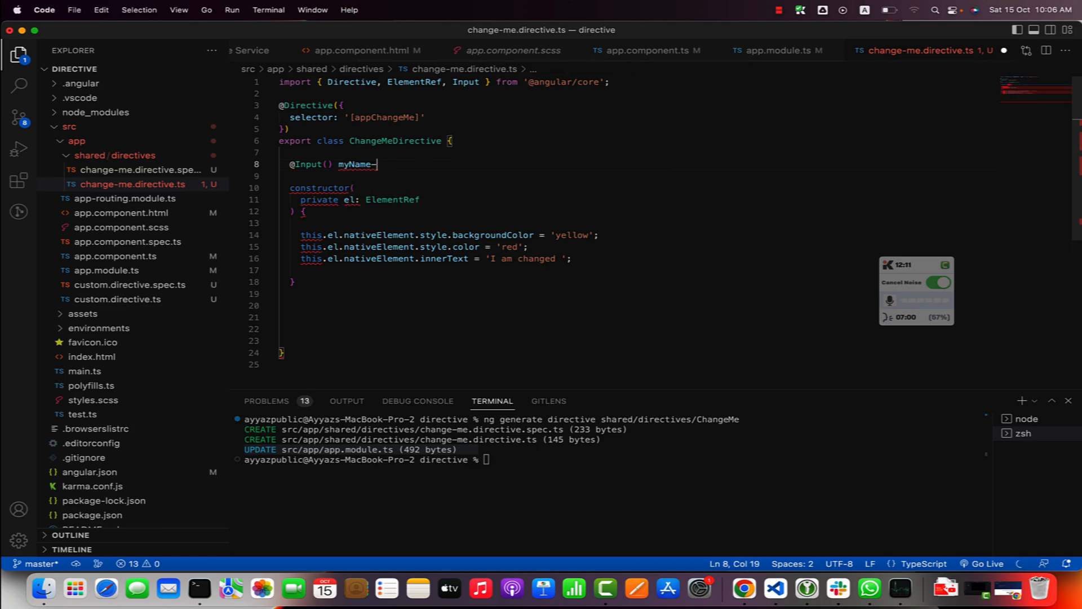
pyautogui.write('="";')
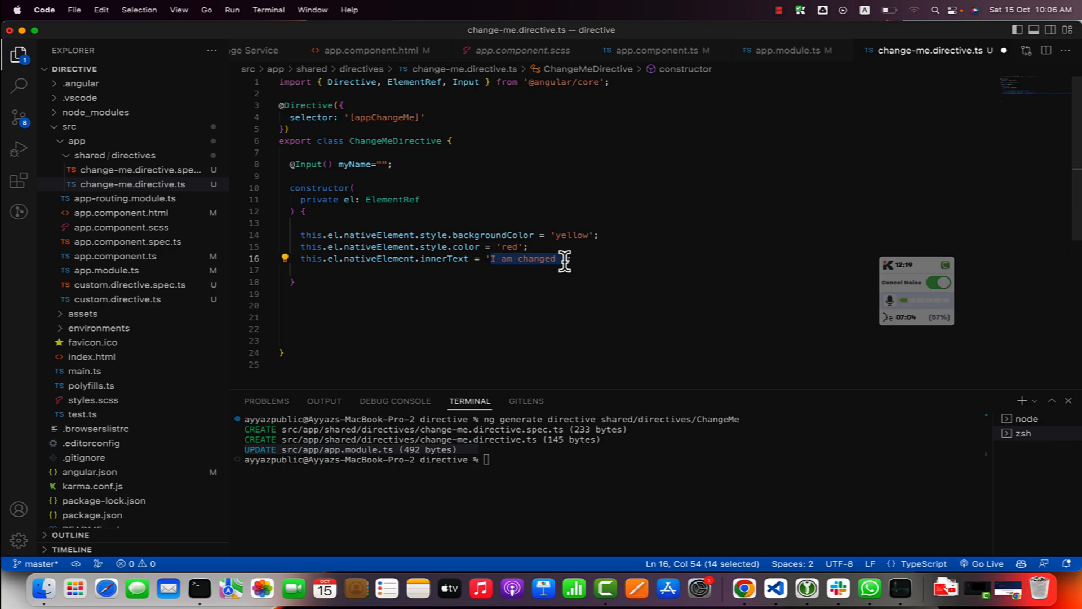
pyautogui.write('this.myName;')
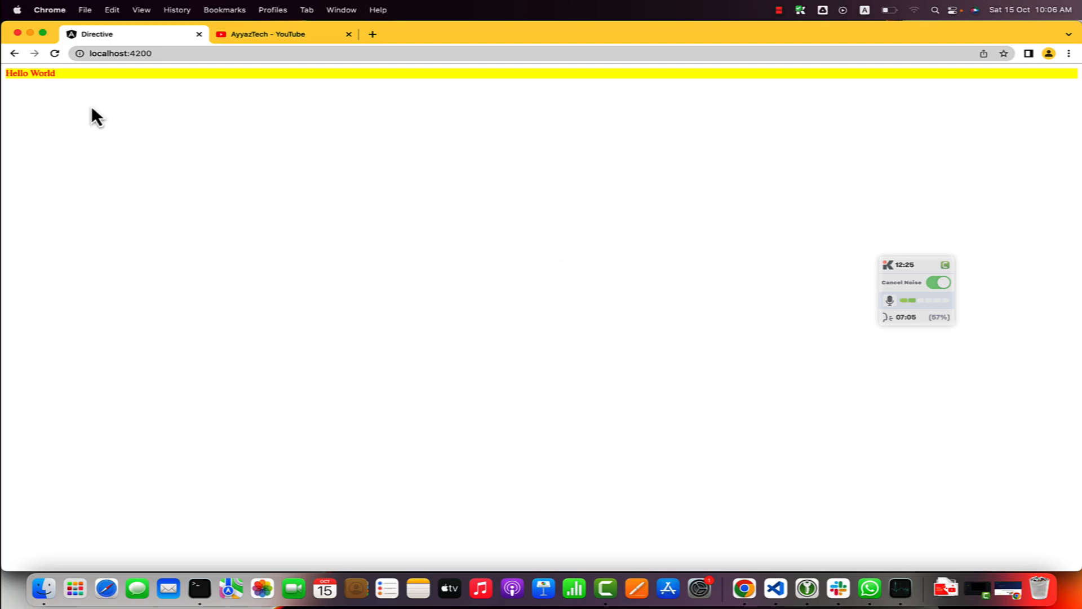
# Step: Confirm Hello World is red on yellow at localhost:4200, then reopen app.component.html
pyautogui.doubleClick(29, 74)
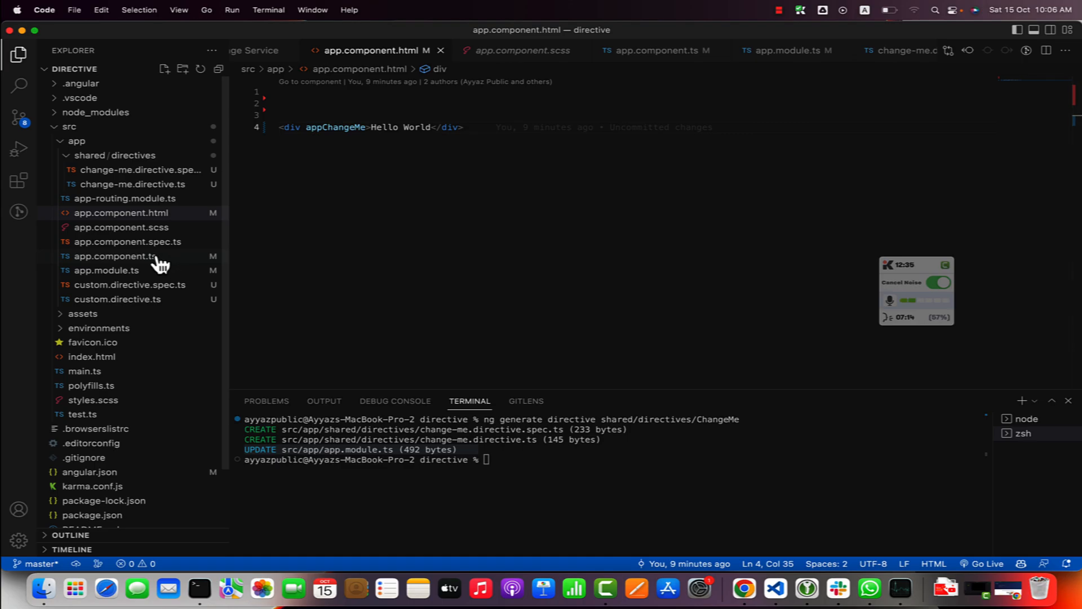
# Step: Add a [myName] attribute with the value 'Ayyaz' to the appChangeMe div
pyautogui.write('" "')
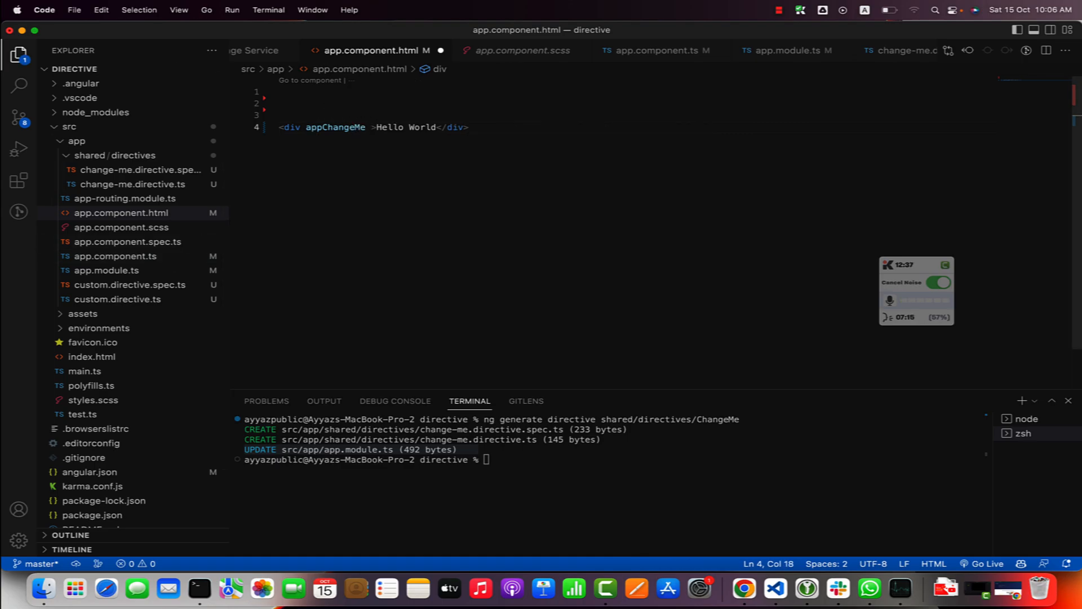
pyautogui.write('[myName]=""')
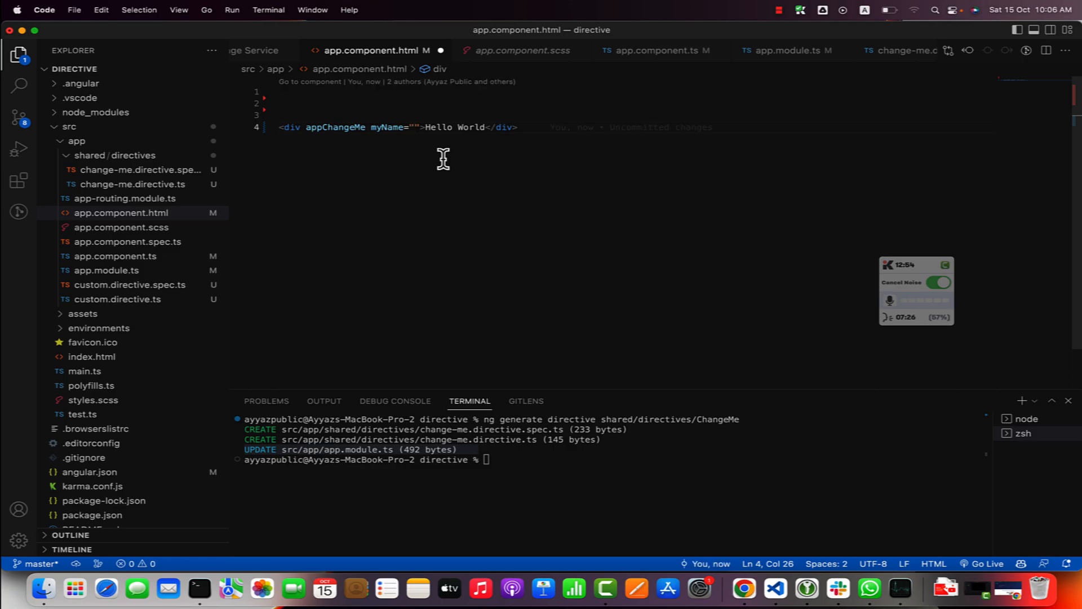
pyautogui.write('Ayyaz')
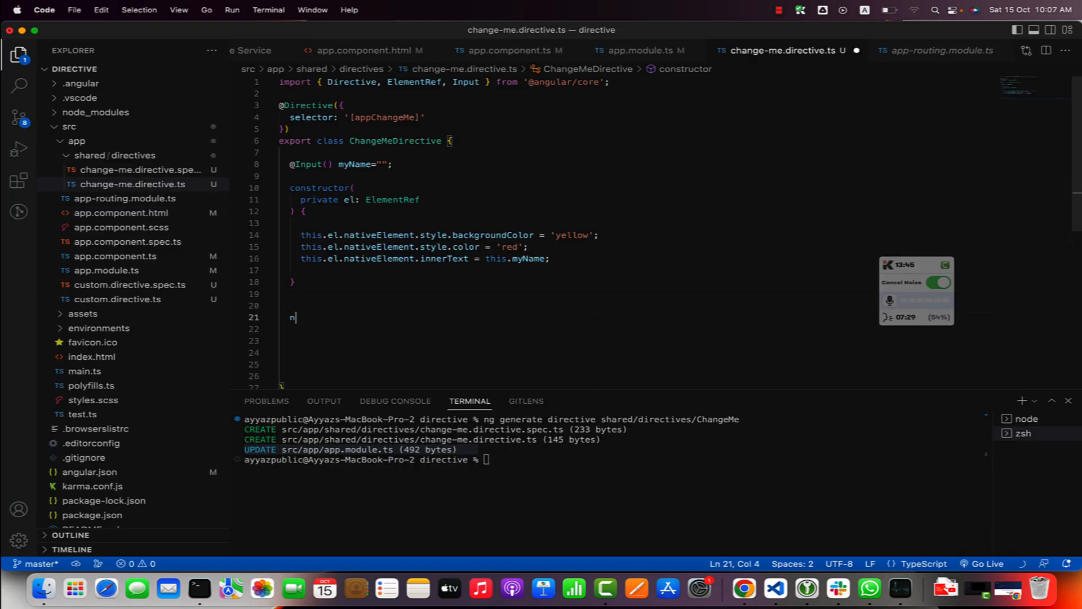
# Step: Add an ngOnInit(){} method to ChangeMeDirective holding the innerText assignment
pyautogui.write('gOnInit(){}')
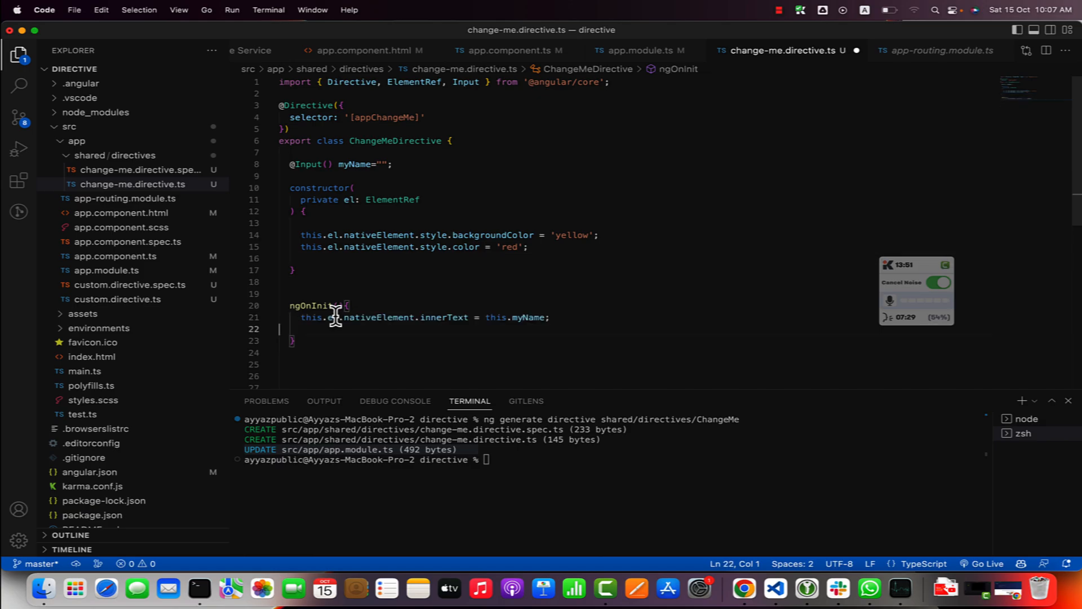
pyautogui.write('a;ert')
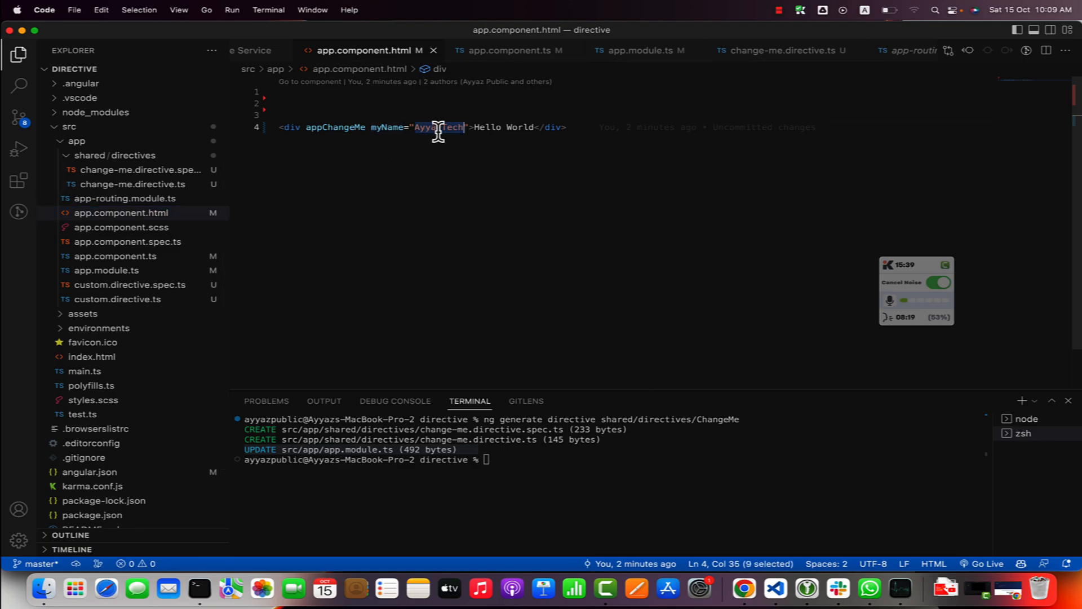
# Step: Replace the div's myName value with 'anything'
pyautogui.write('anything')
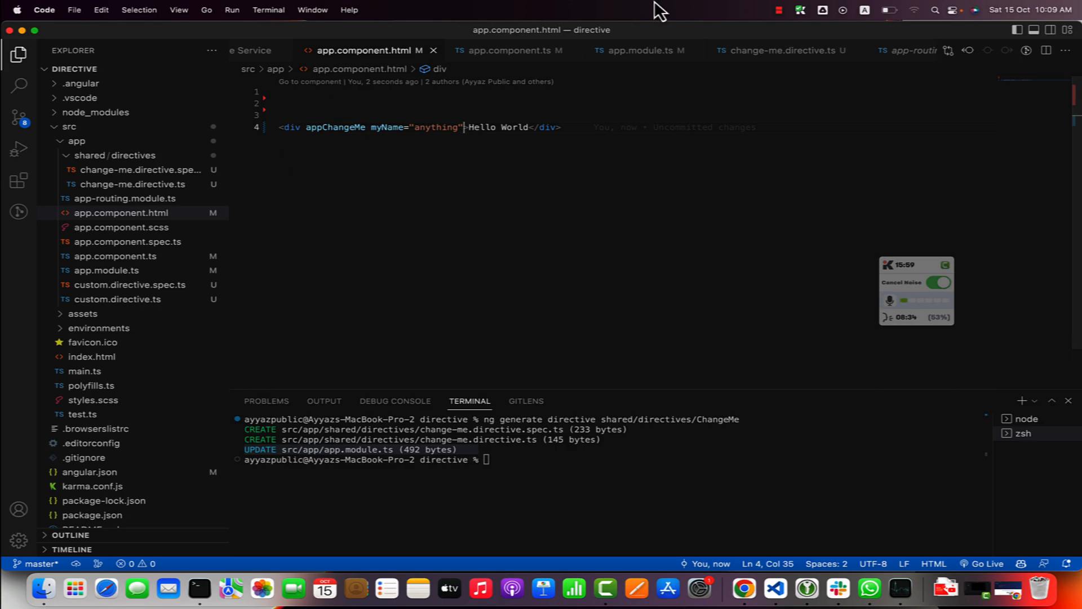
pyautogui.click(778, 9)
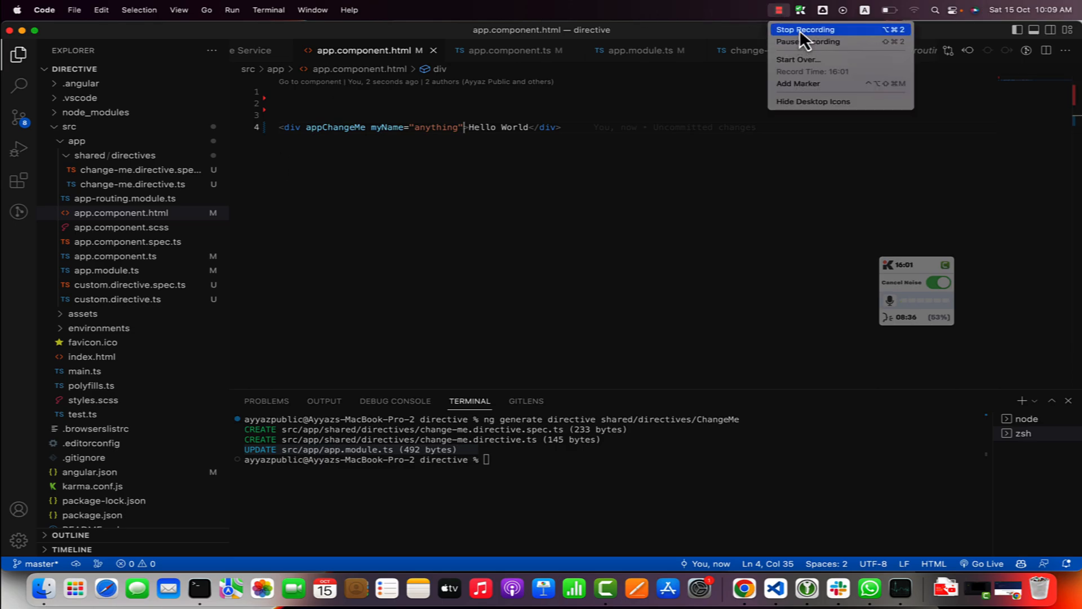